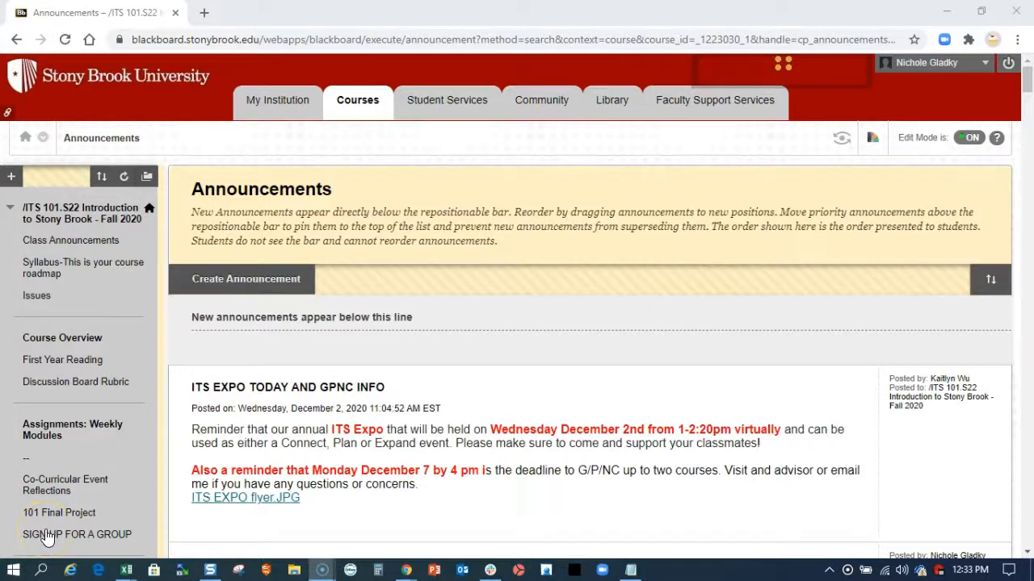
mouse_move(64, 484)
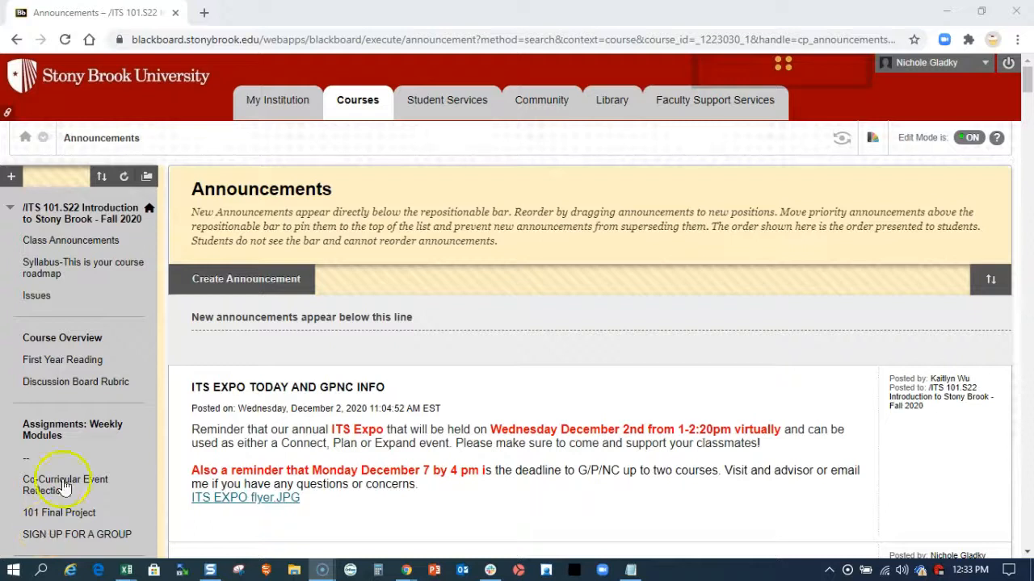
mouse_move(75, 381)
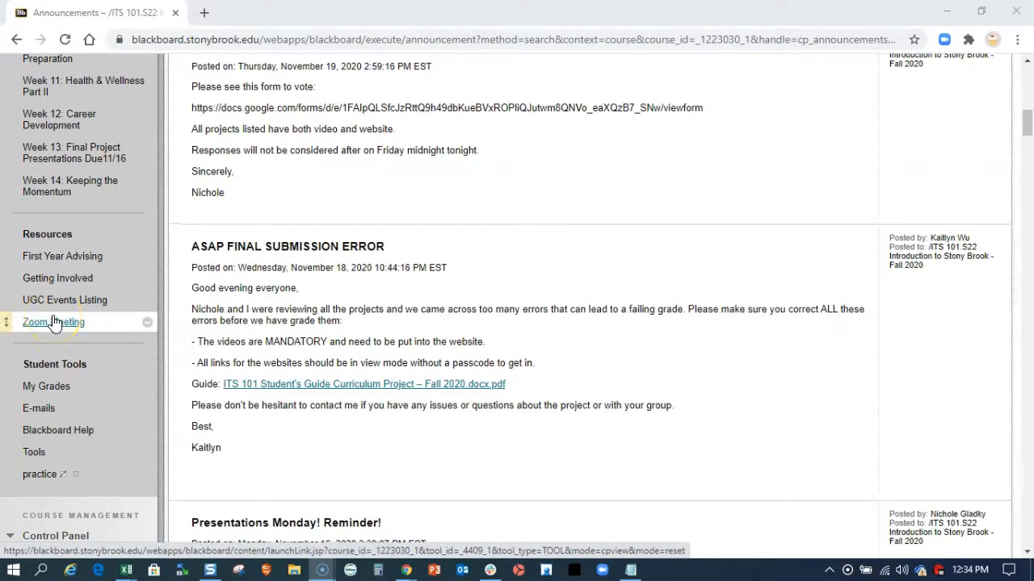
mouse_move(51, 321)
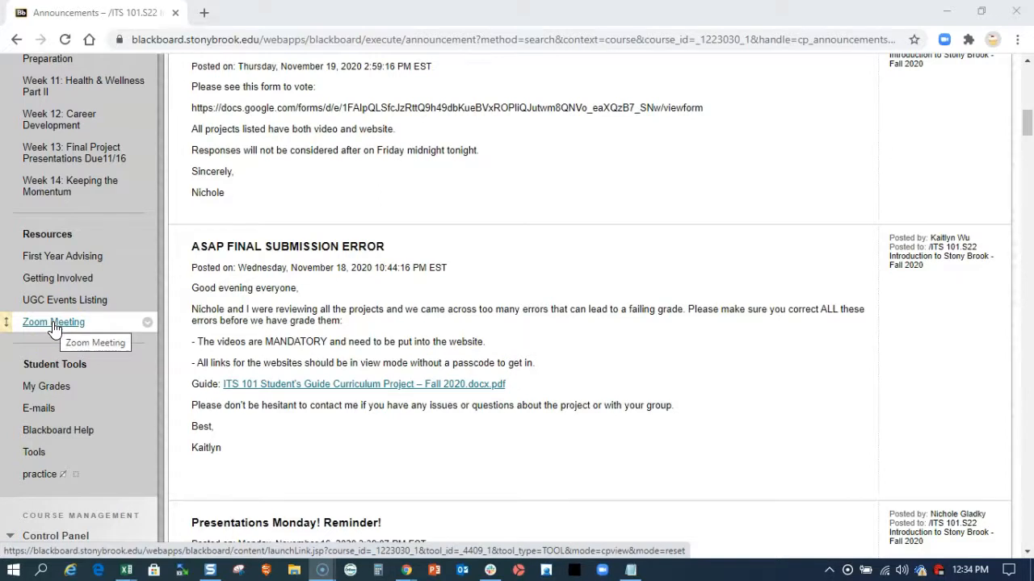
- Go to the course's Zoom Meeting page and begin scheduling a new meeting
left_click(51, 322)
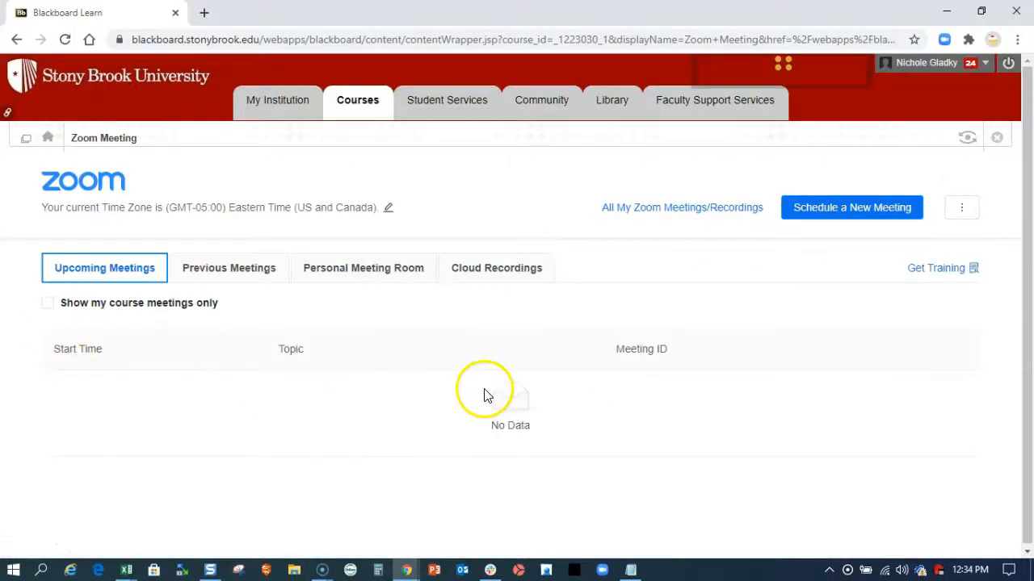
mouse_move(811, 289)
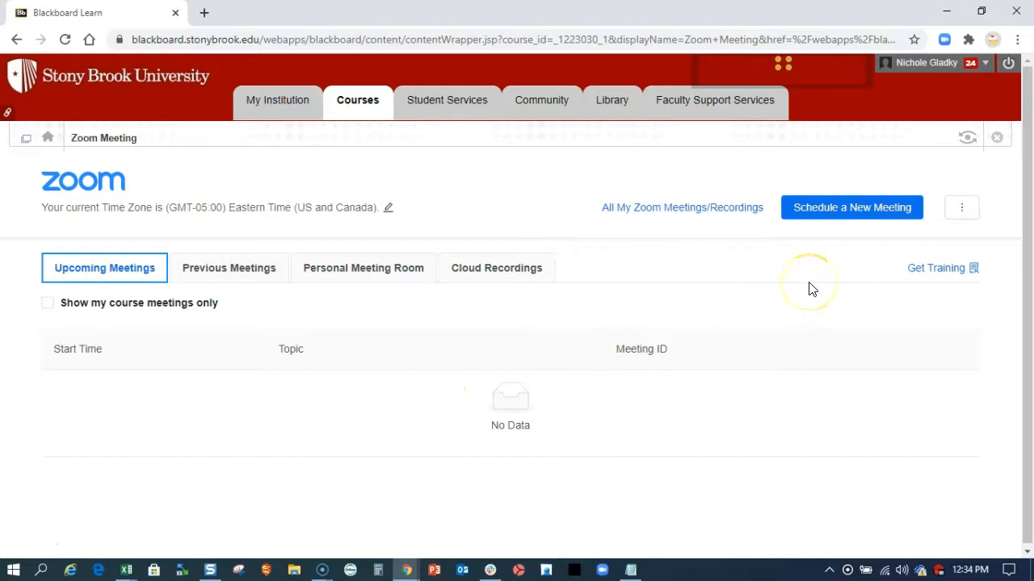
mouse_move(811, 287)
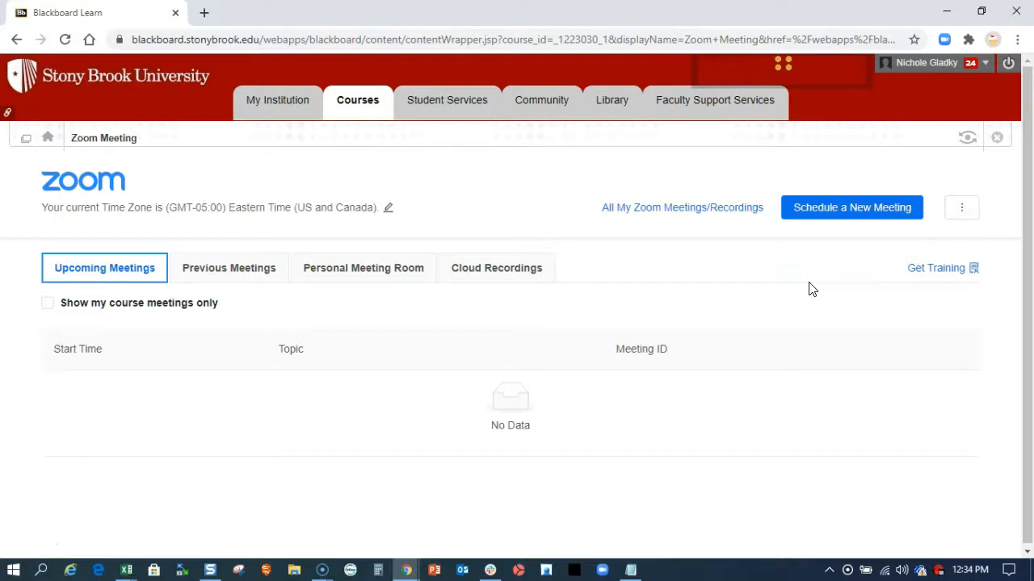
left_click(849, 206)
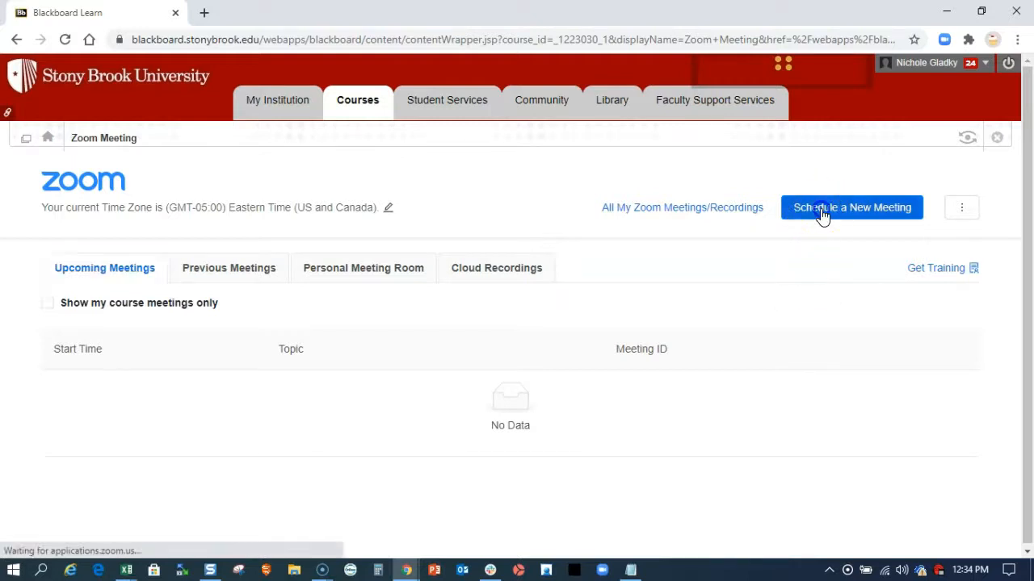
- Keep the course title as the meeting topic and move down to the Recurring meeting option
left_click(851, 207)
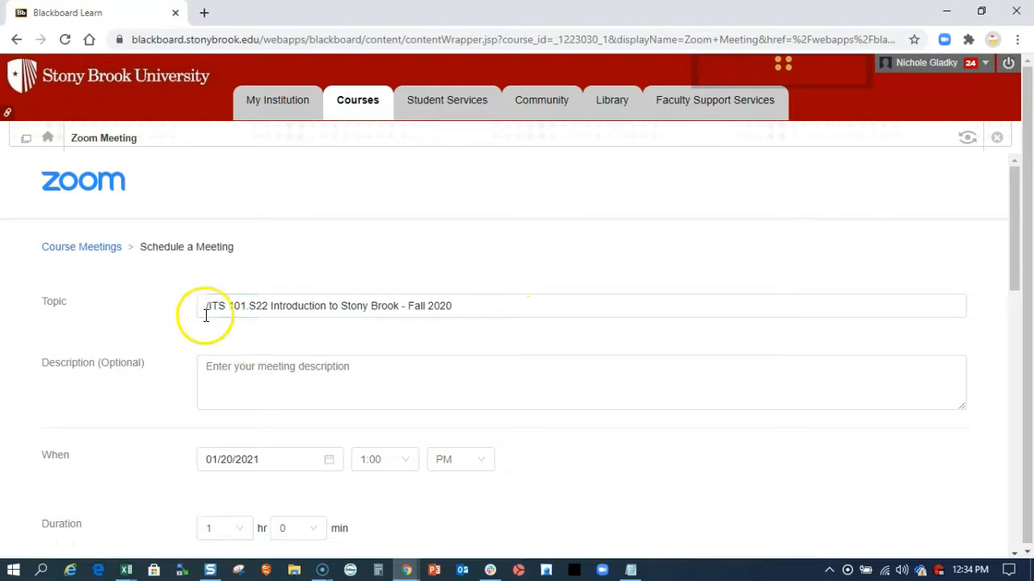
left_click(346, 305)
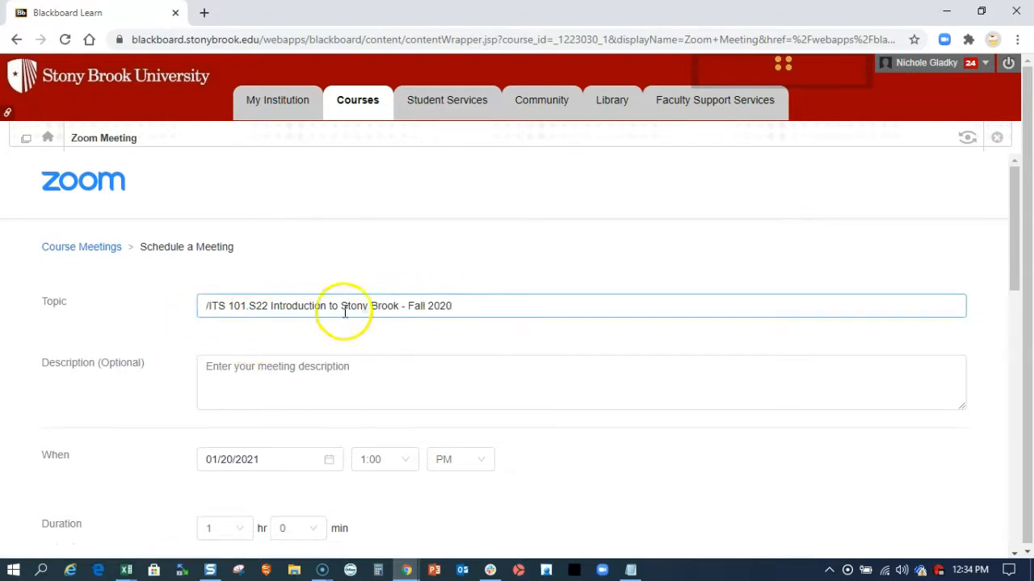
scroll("down", 3)
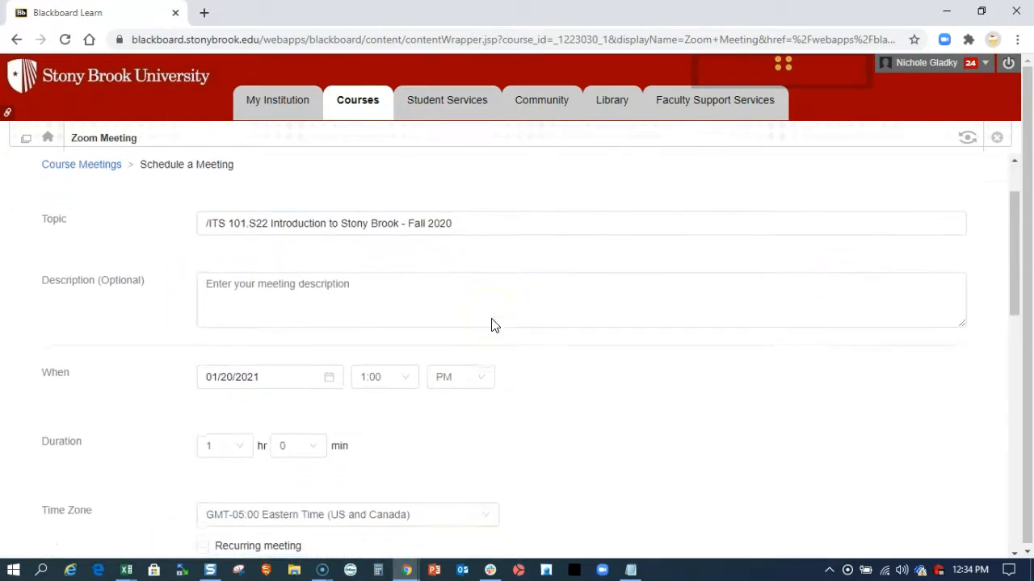
scroll("down", 3)
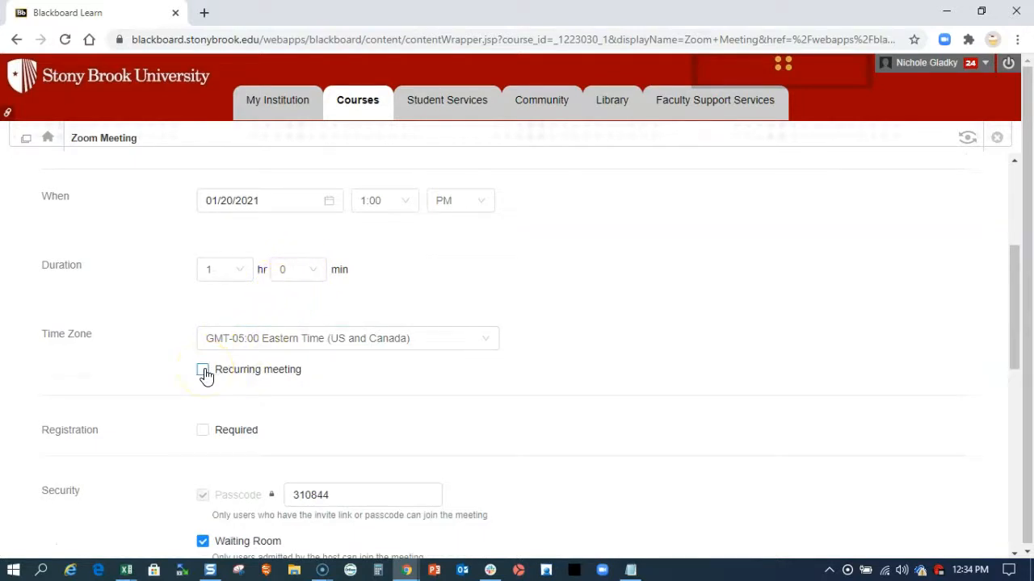
- Make the meeting recurring with Weekly recurrence on Wednesday
left_click(204, 368)
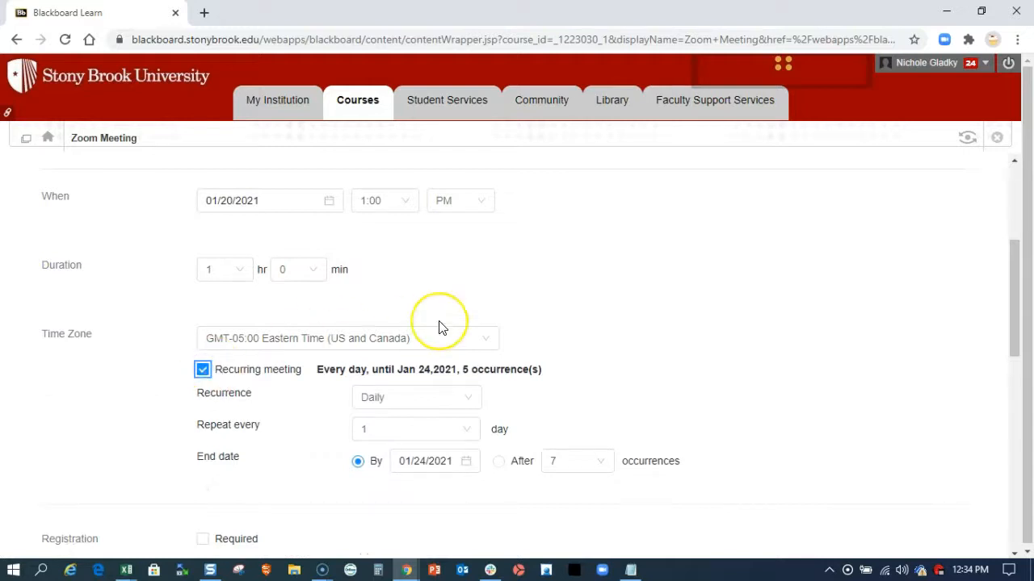
scroll("down", 3)
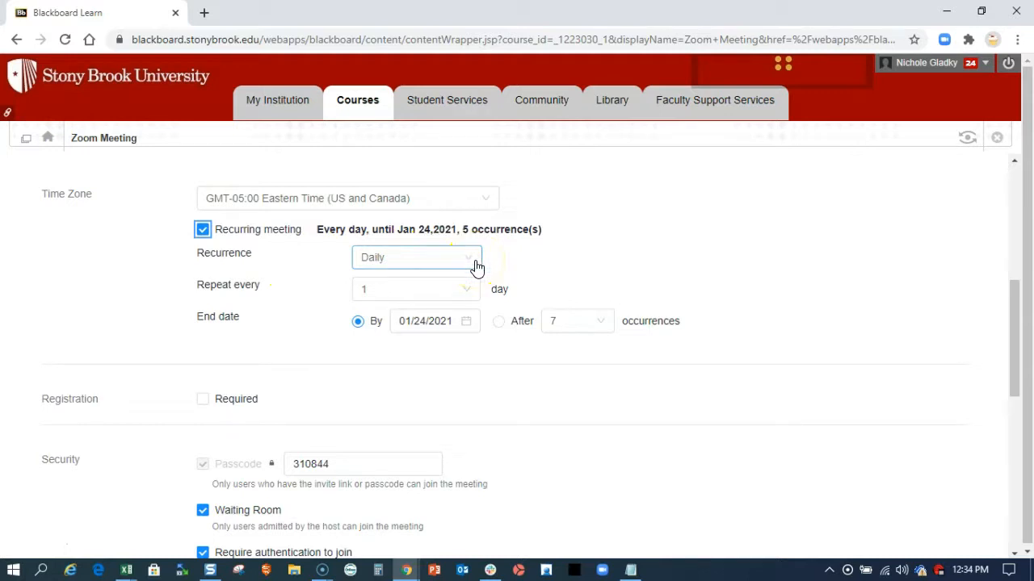
left_click(415, 257)
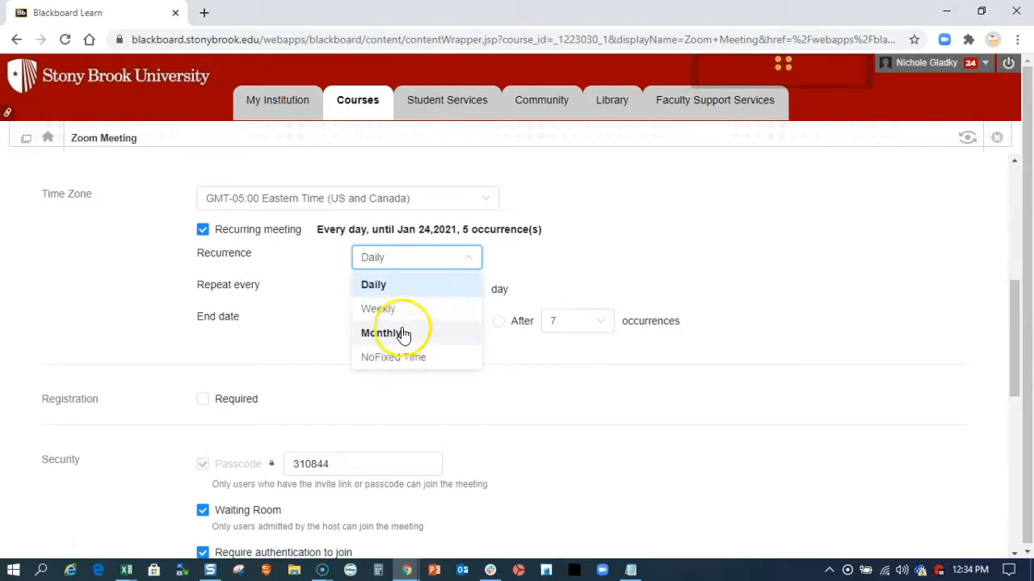
mouse_move(394, 362)
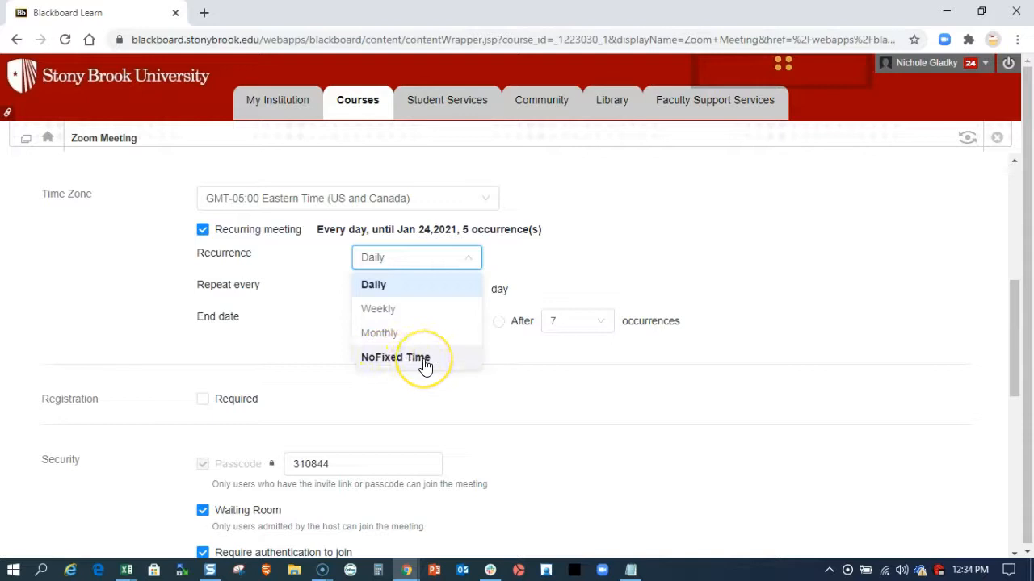
left_click(396, 357)
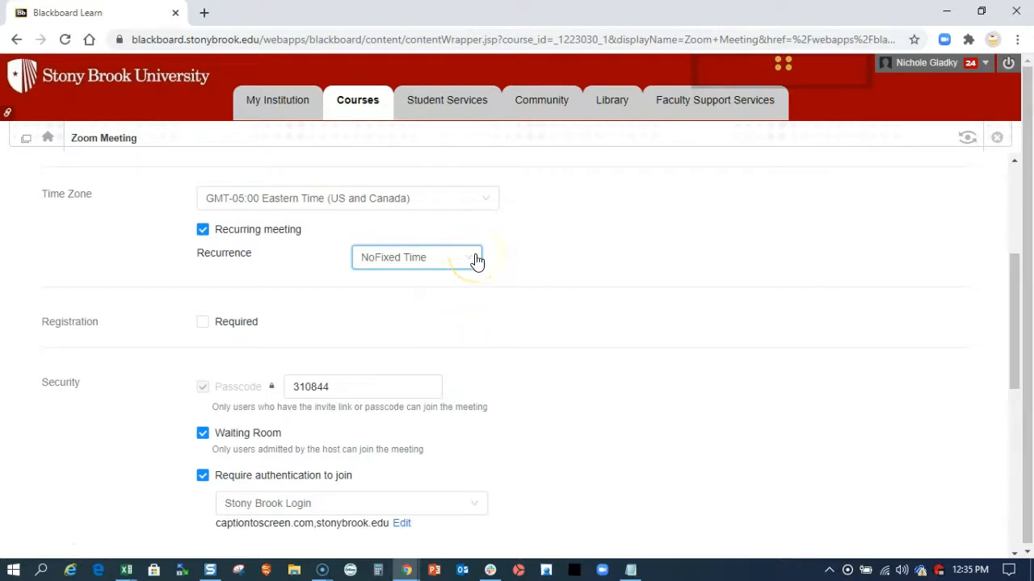
left_click(417, 257)
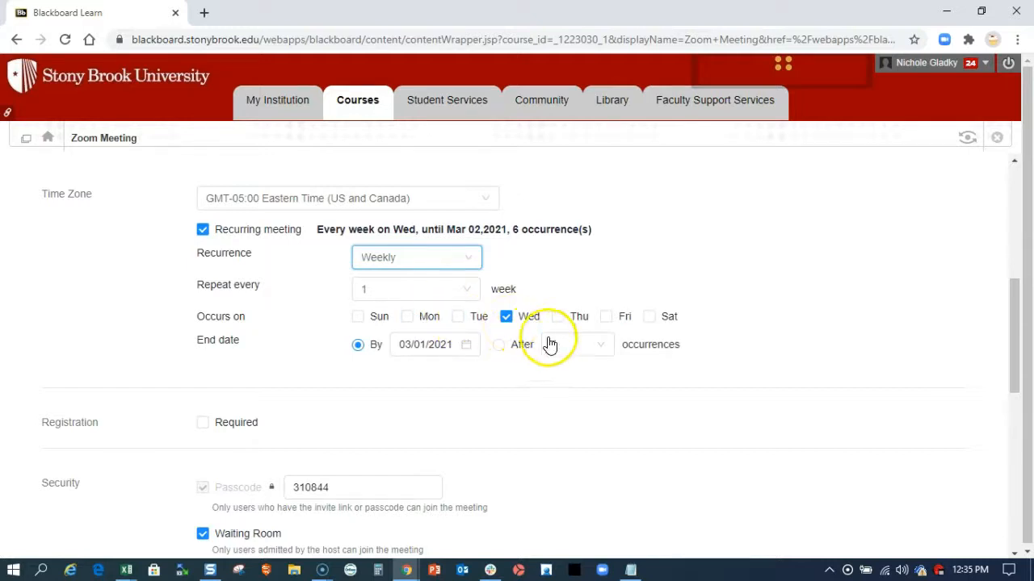
- End the weekly series after 16 occurrences
left_click(577, 344)
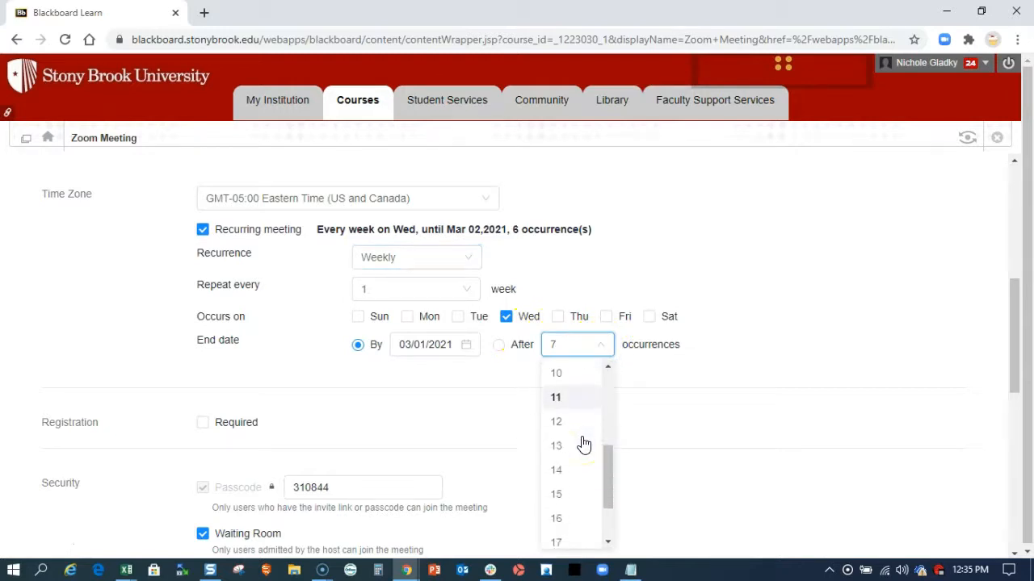
left_click(555, 519)
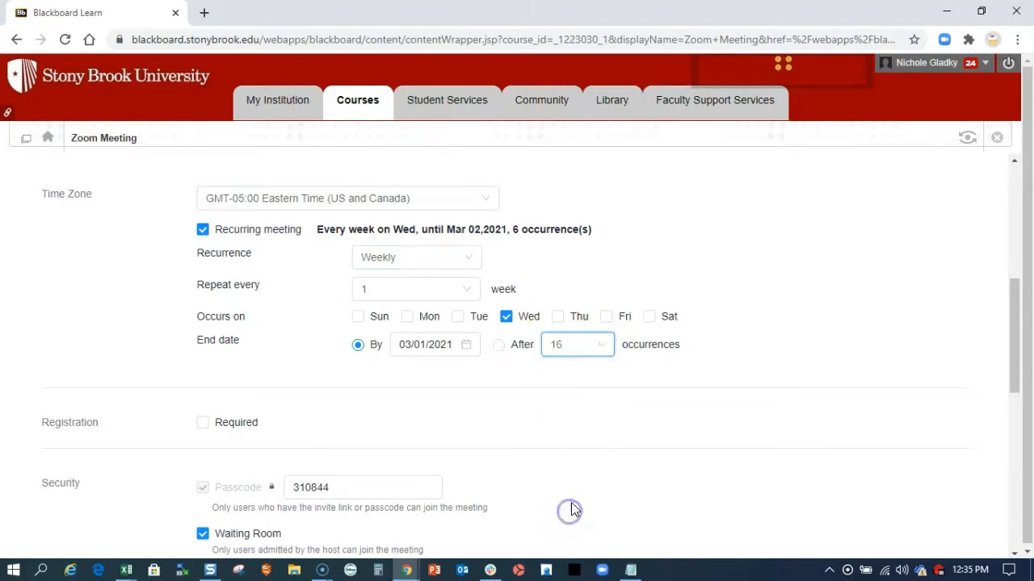
scroll("down", 3)
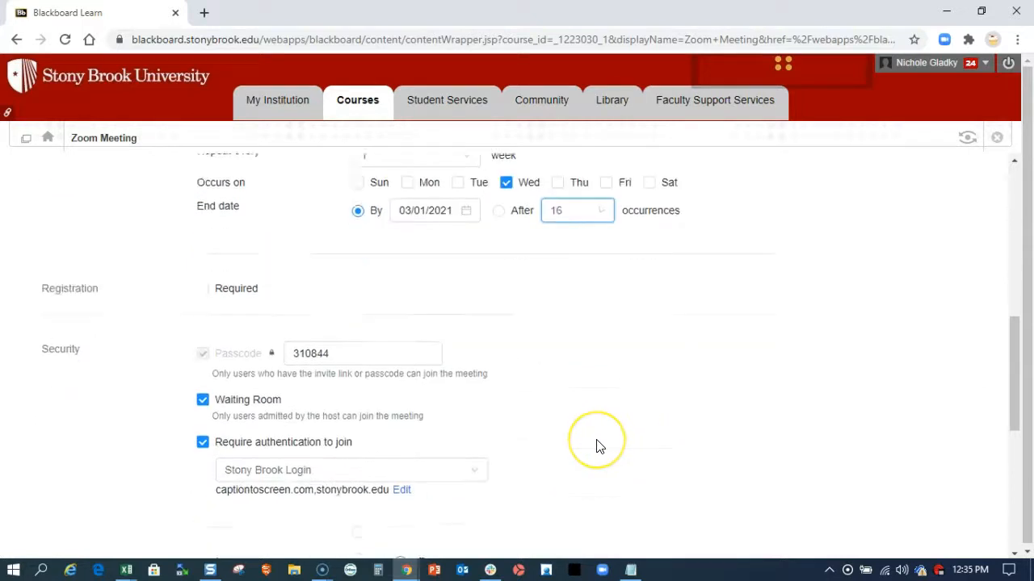
scroll("down", 3)
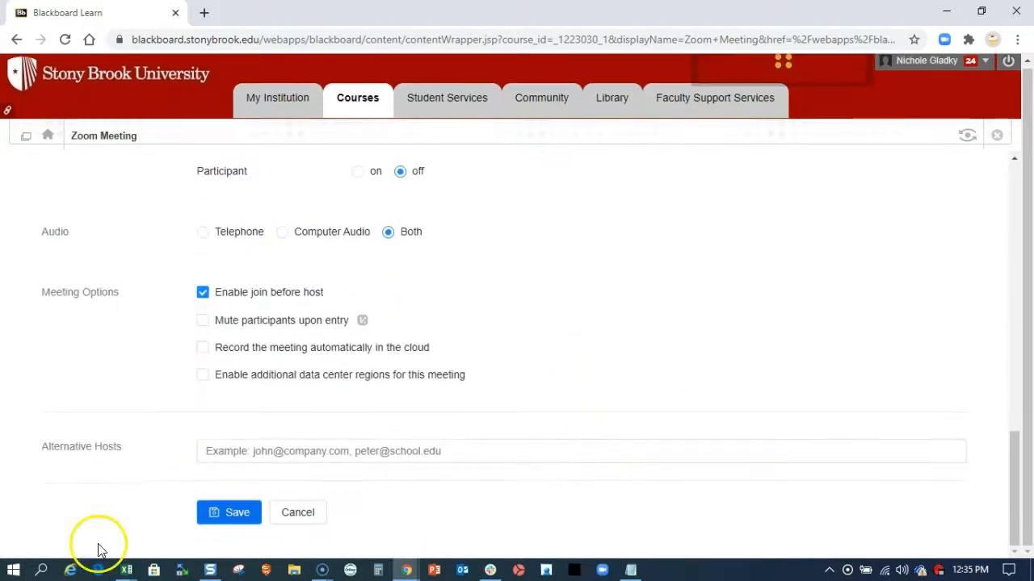
- Save the recurring Wednesday meeting and return to the course meetings list
left_click(229, 512)
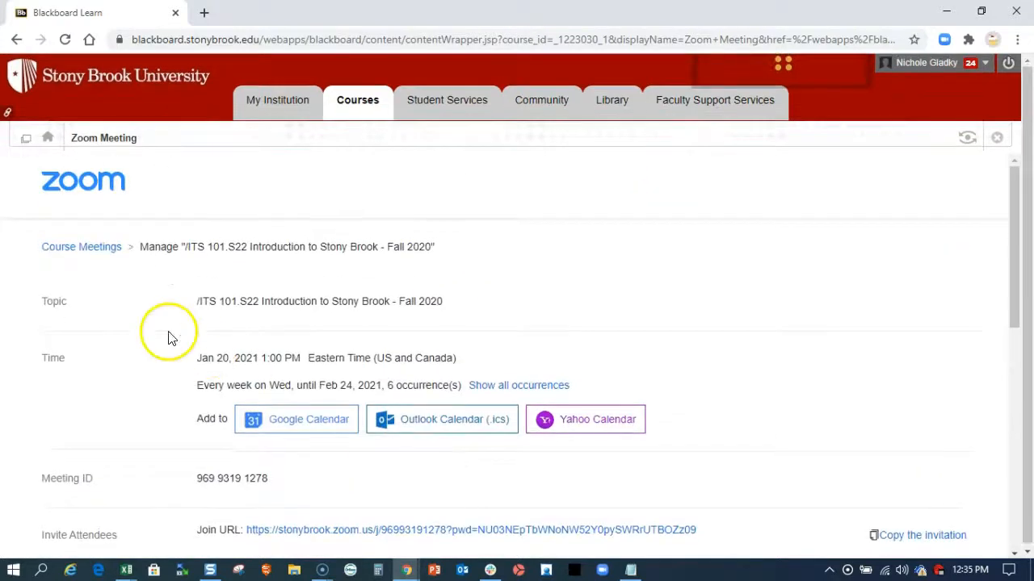
left_click(81, 246)
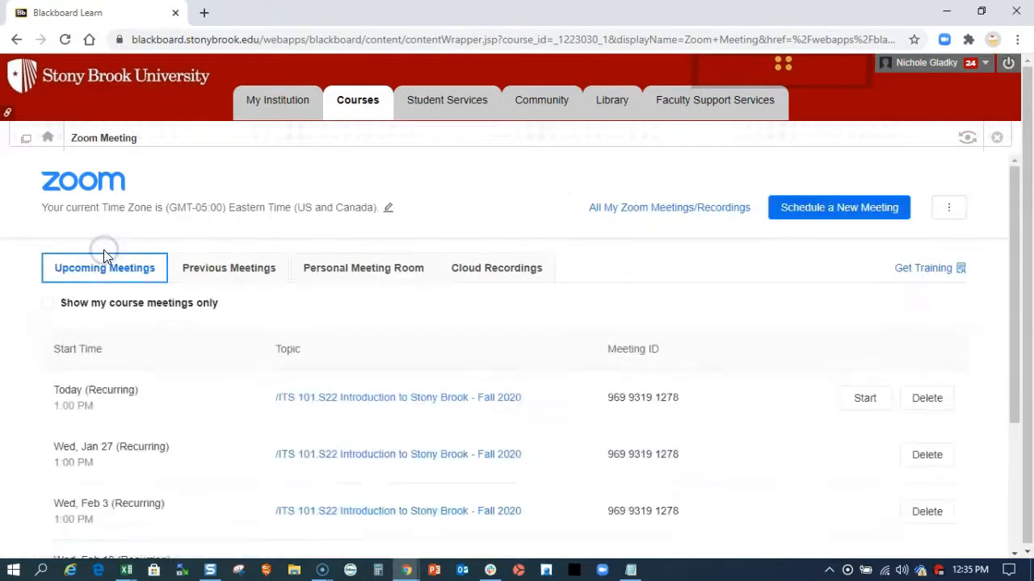
- Delete the just-saved recurring meeting, leaving the upcoming list empty
scroll("down", 3)
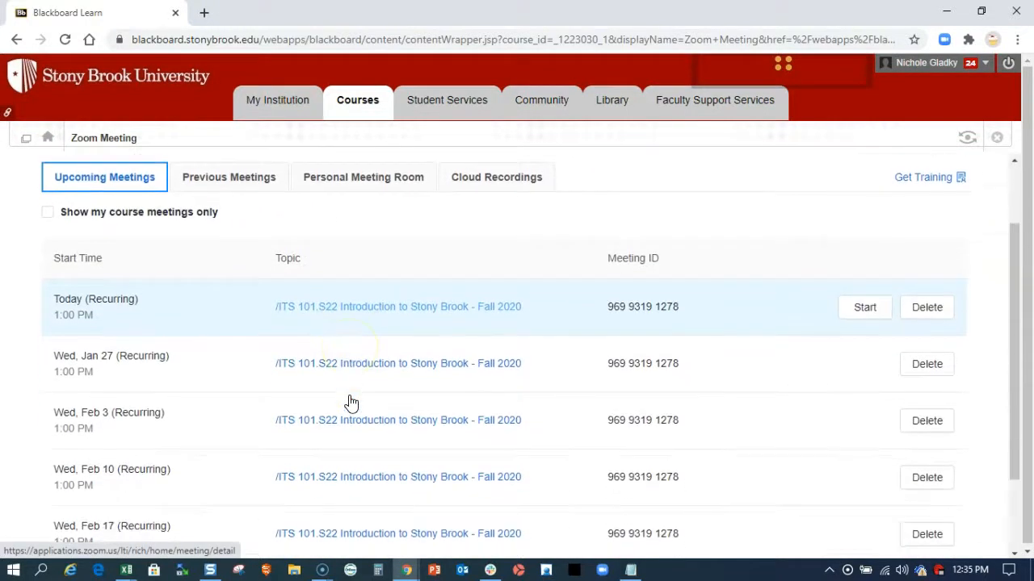
scroll("down", 3)
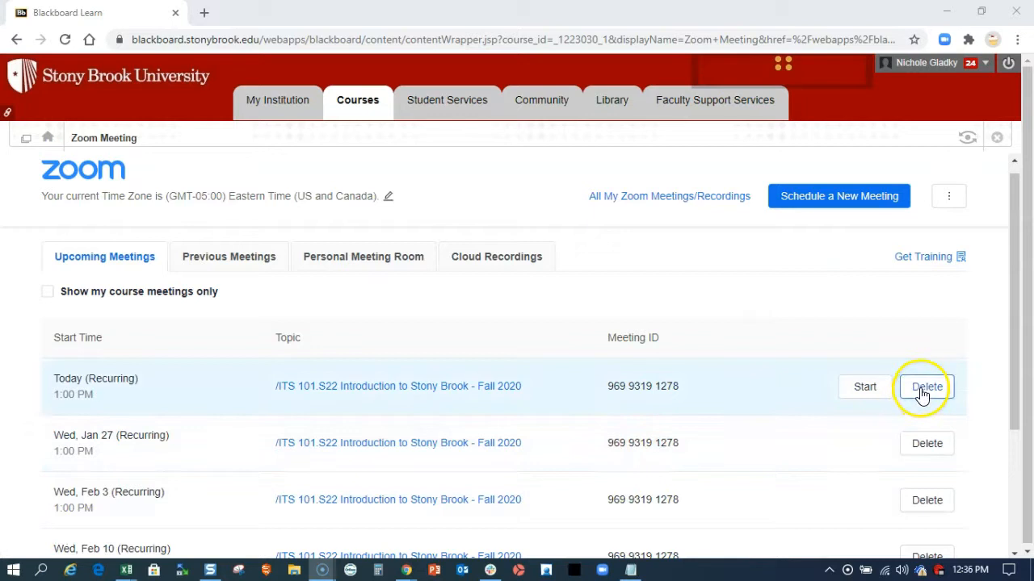
left_click(927, 386)
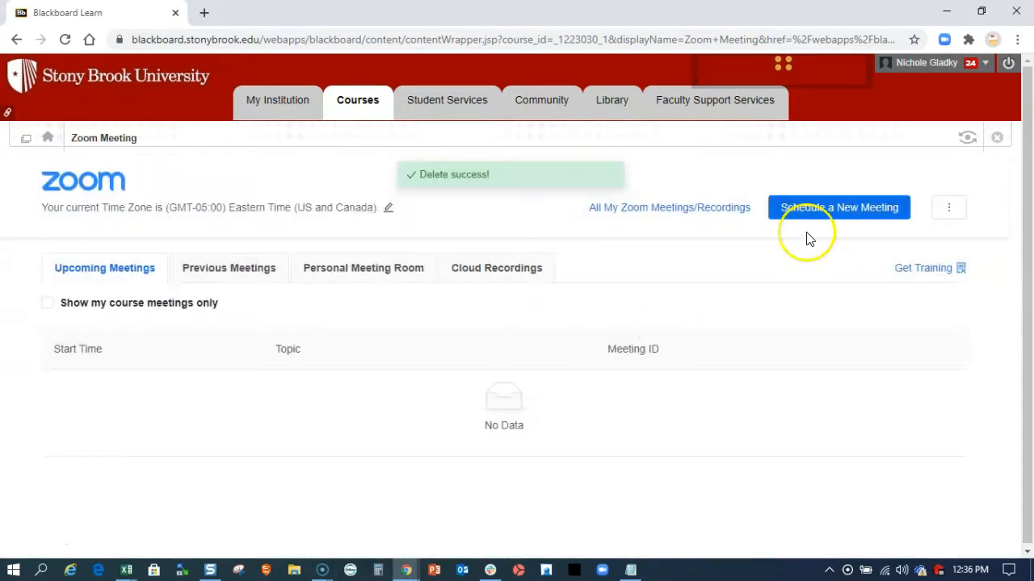
- Schedule a new meeting set to recur with No Fixed Time
left_click(838, 207)
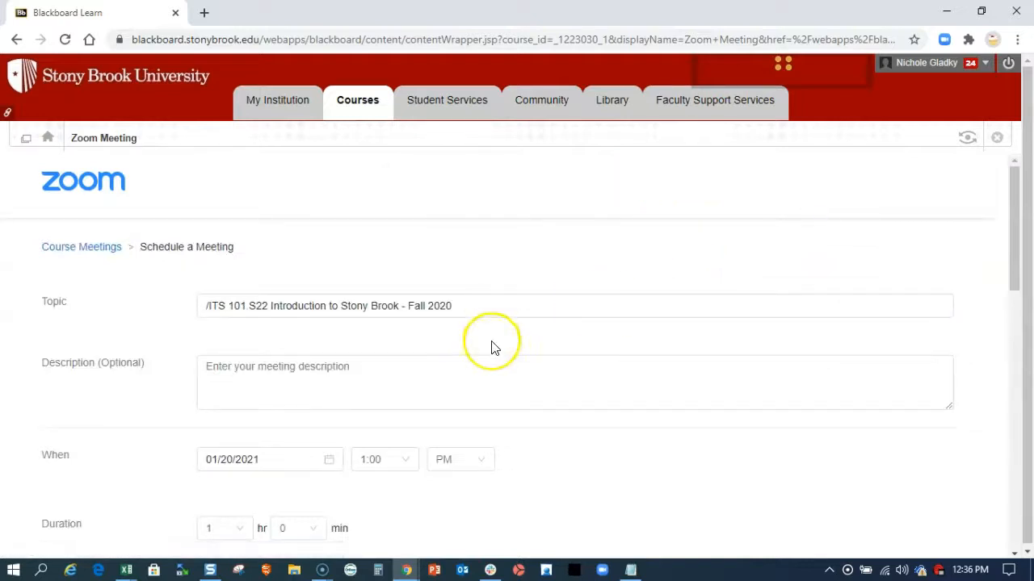
scroll("down", 3)
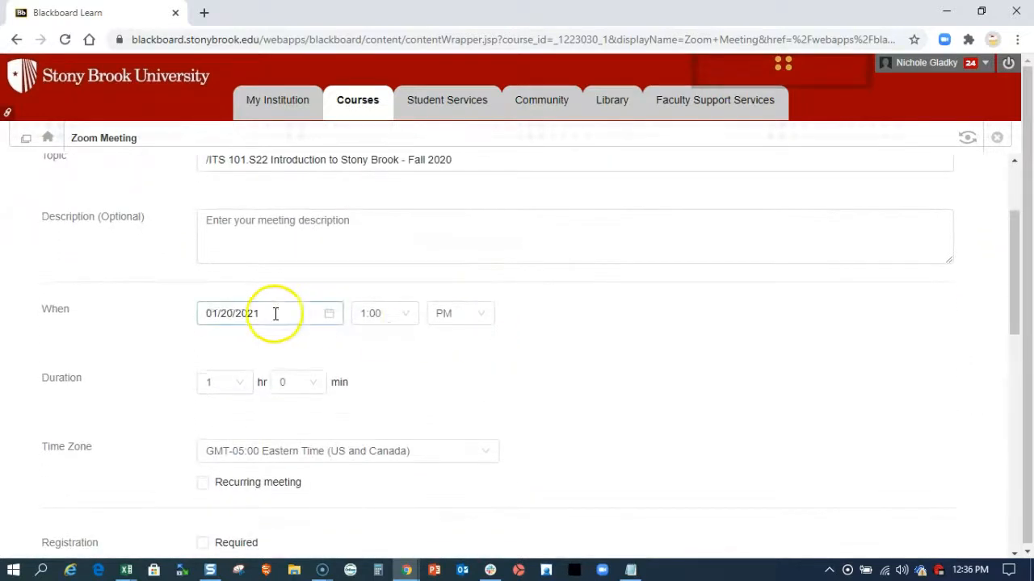
scroll("down", 3)
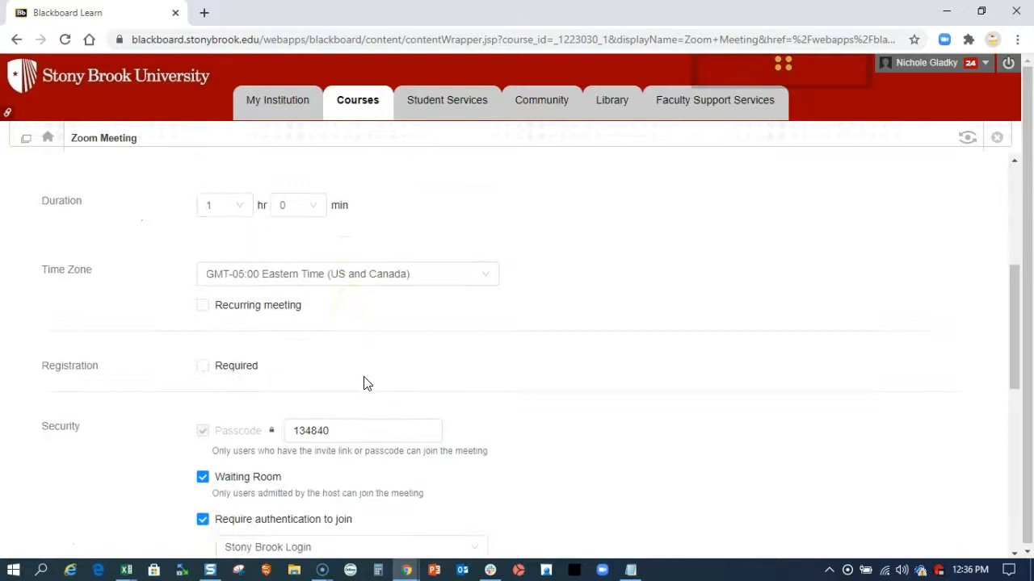
left_click(204, 303)
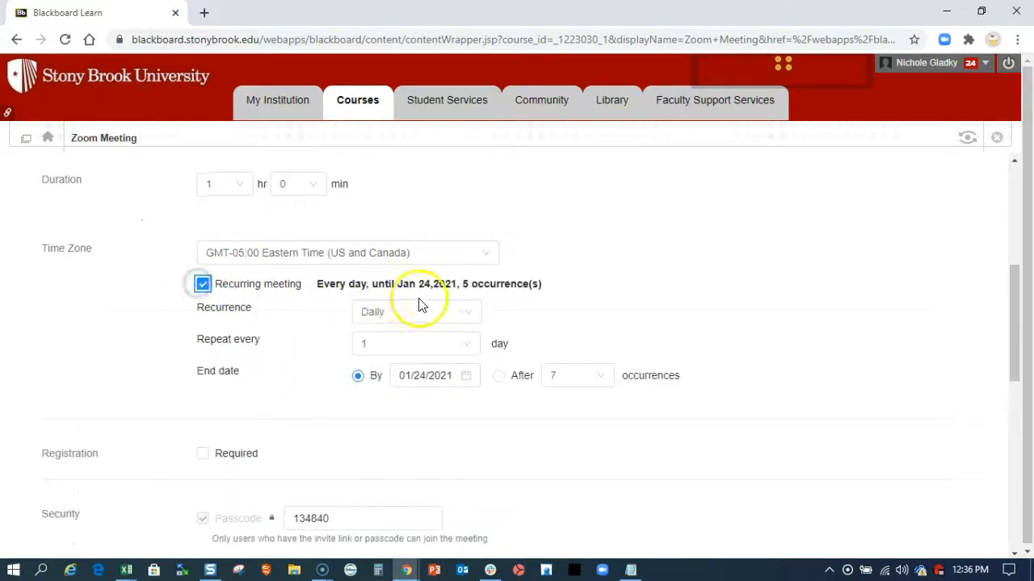
left_click(416, 311)
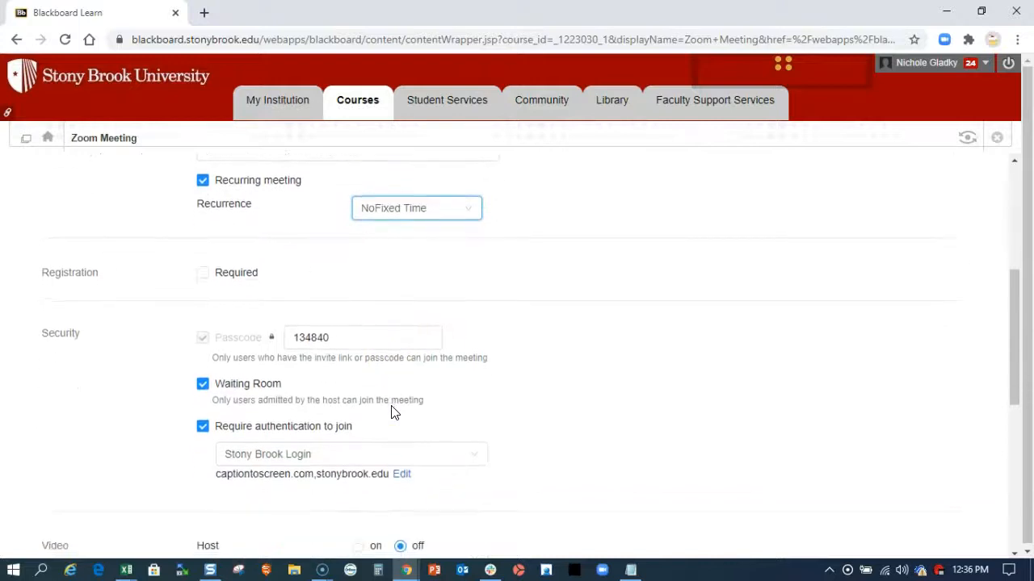
- Enable muting participants upon entry
scroll("down", 3)
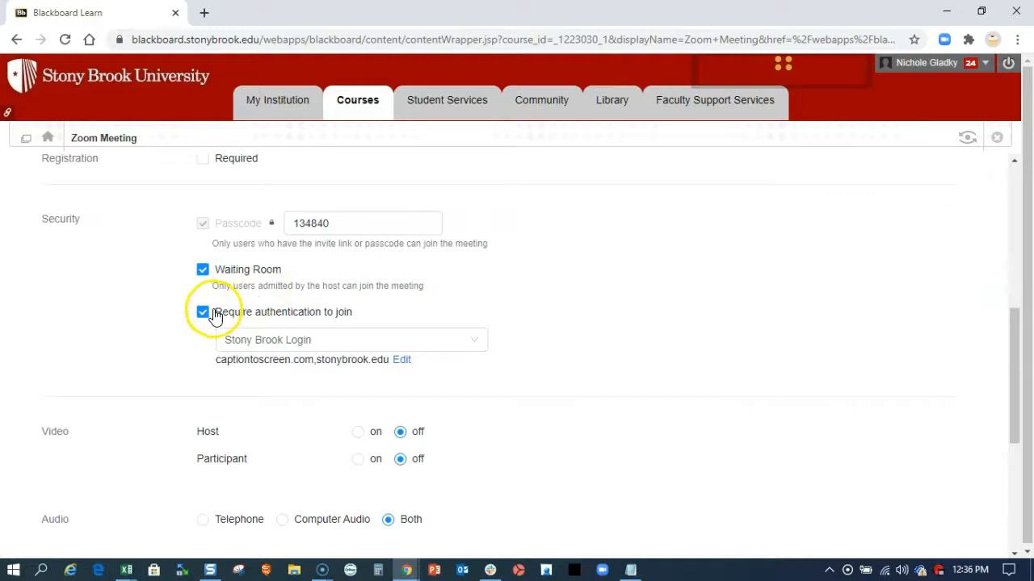
mouse_move(303, 319)
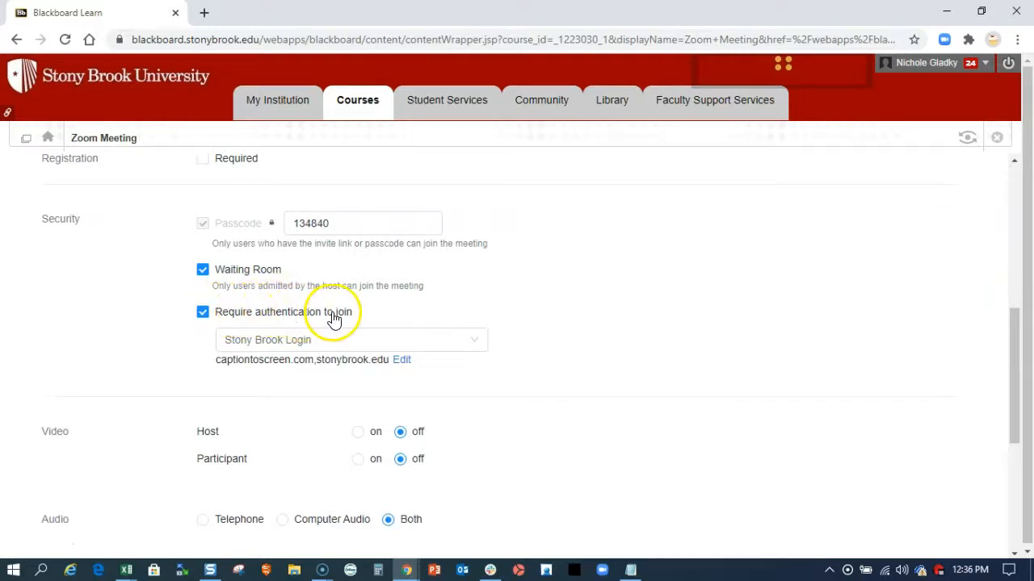
mouse_move(342, 315)
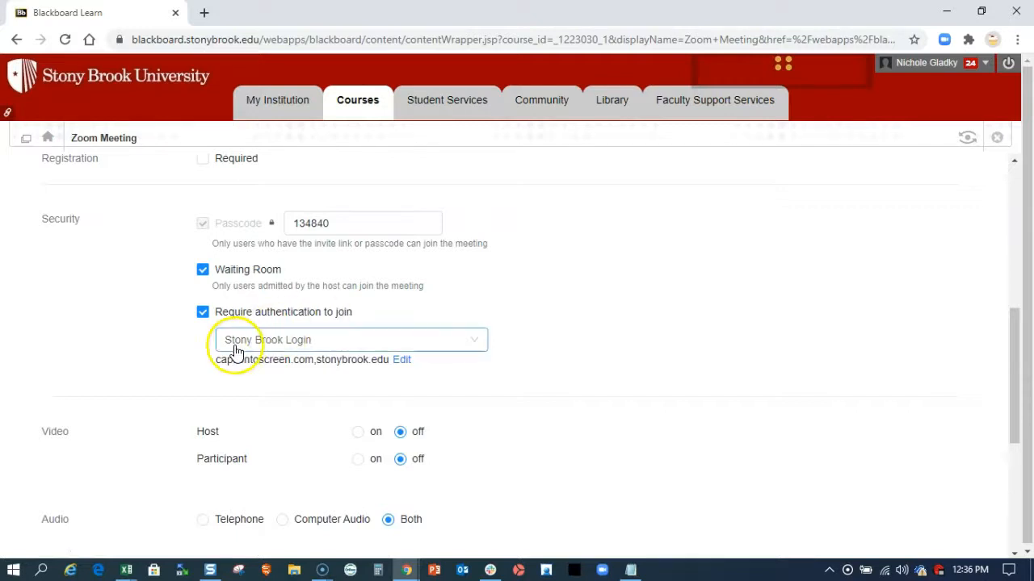
mouse_move(299, 349)
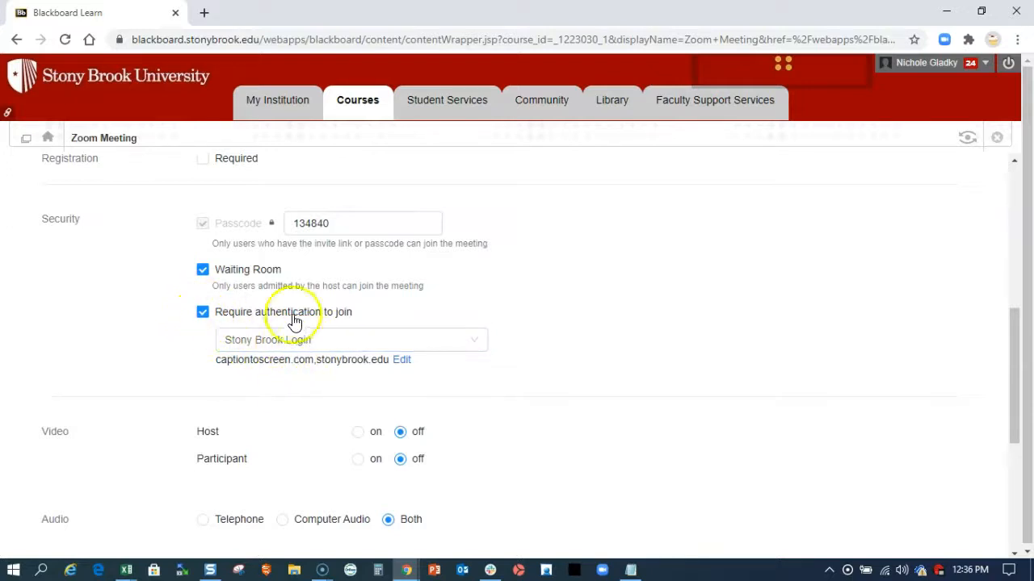
scroll("down", 3)
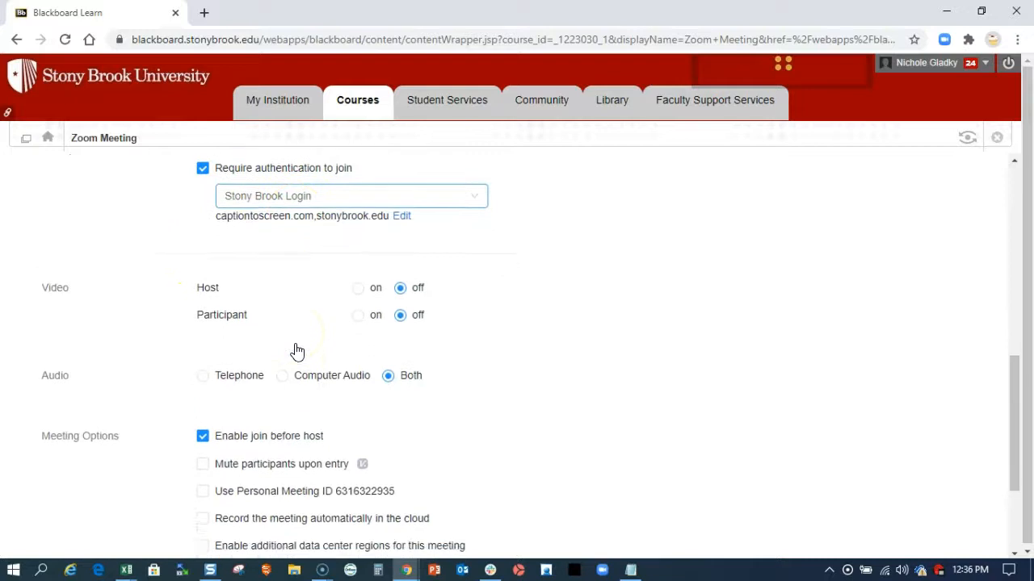
scroll("down", 3)
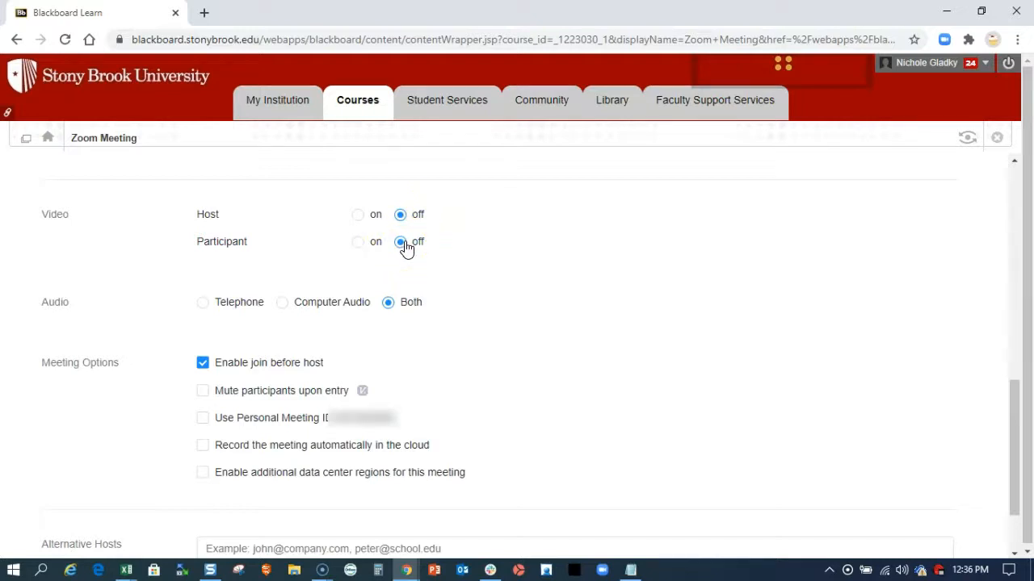
scroll("down", 3)
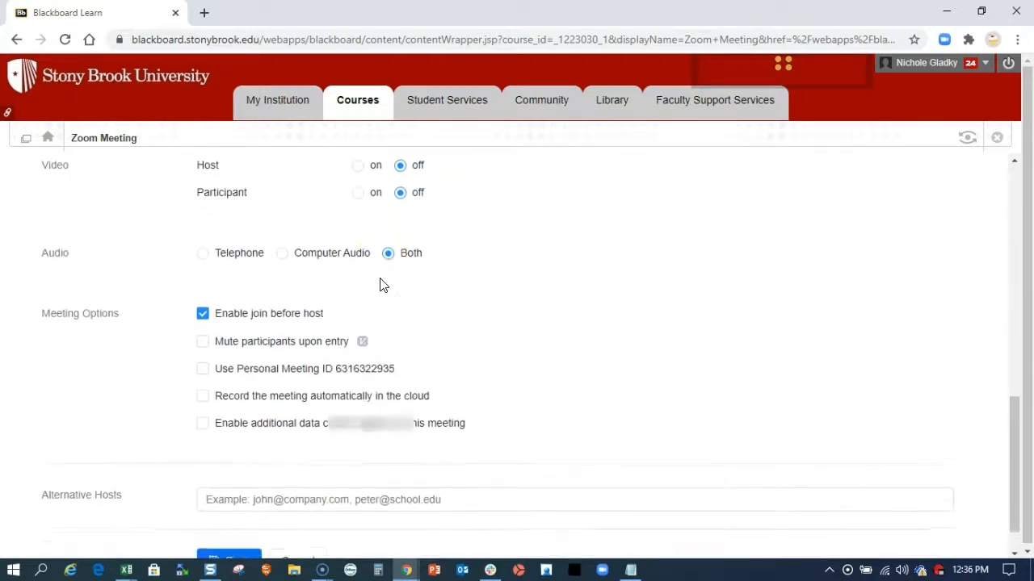
scroll("down", 3)
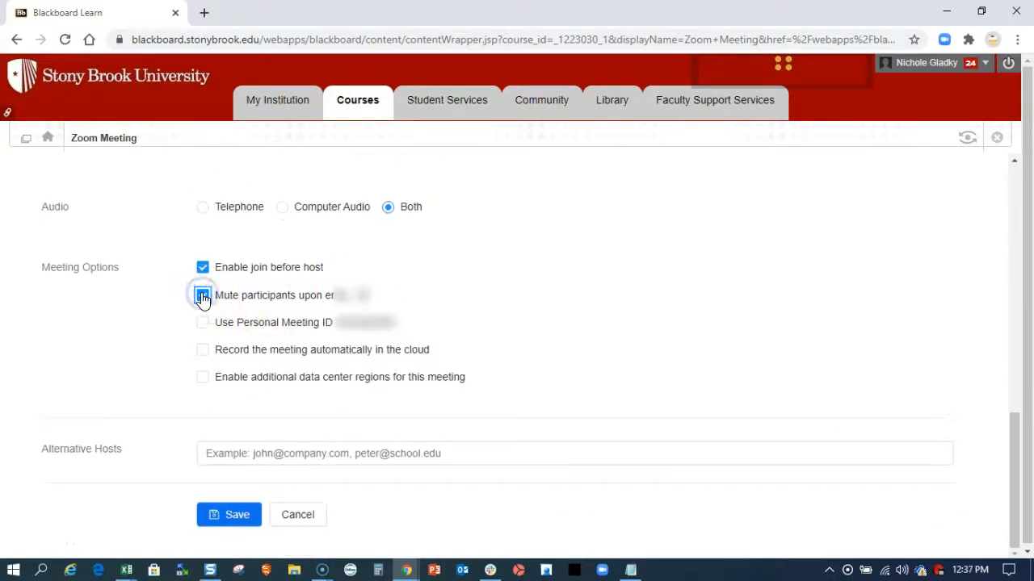
left_click(204, 294)
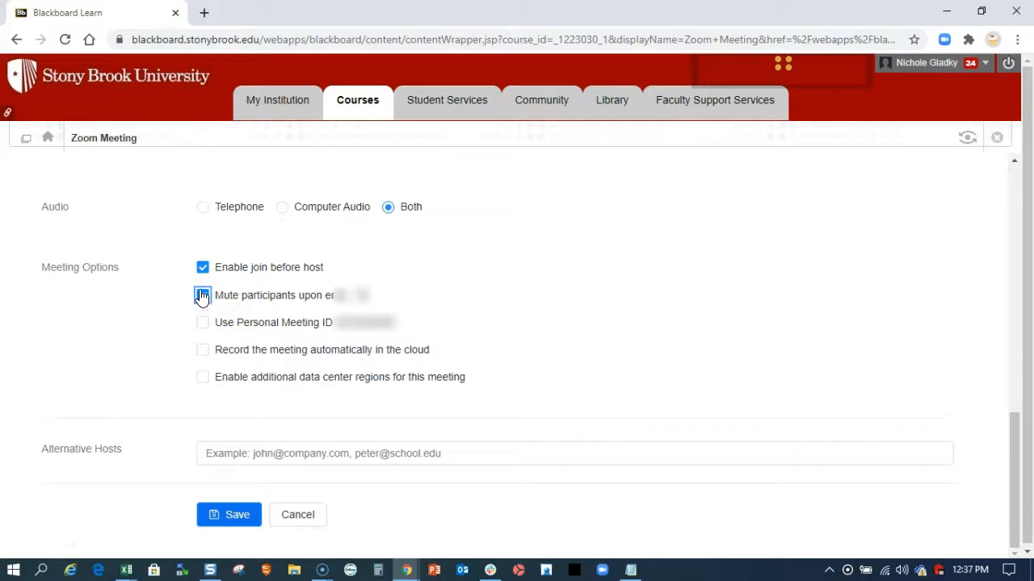
left_click(204, 294)
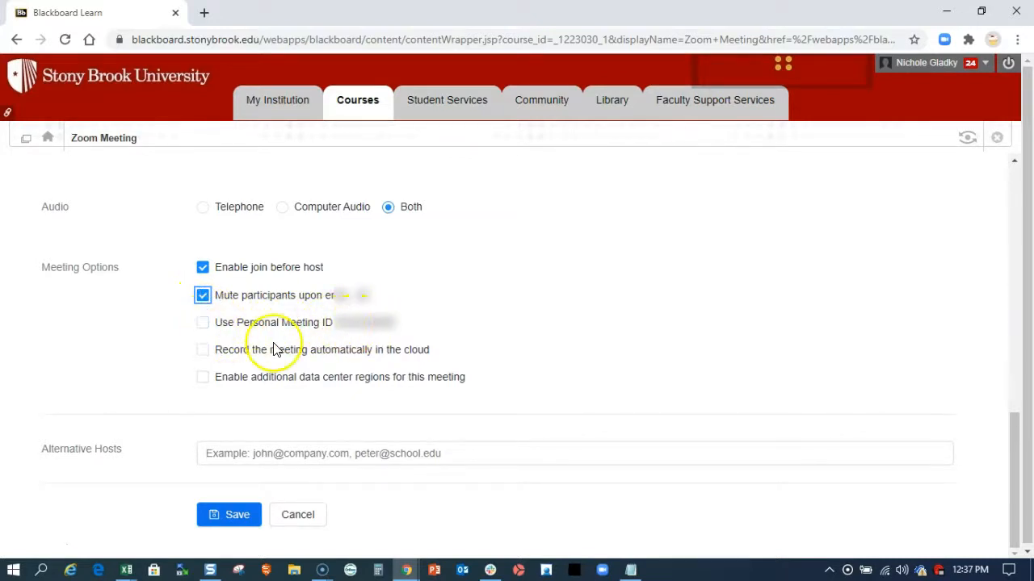
- Enable automatic cloud recording and add Europe as an additional data center region
left_click(203, 349)
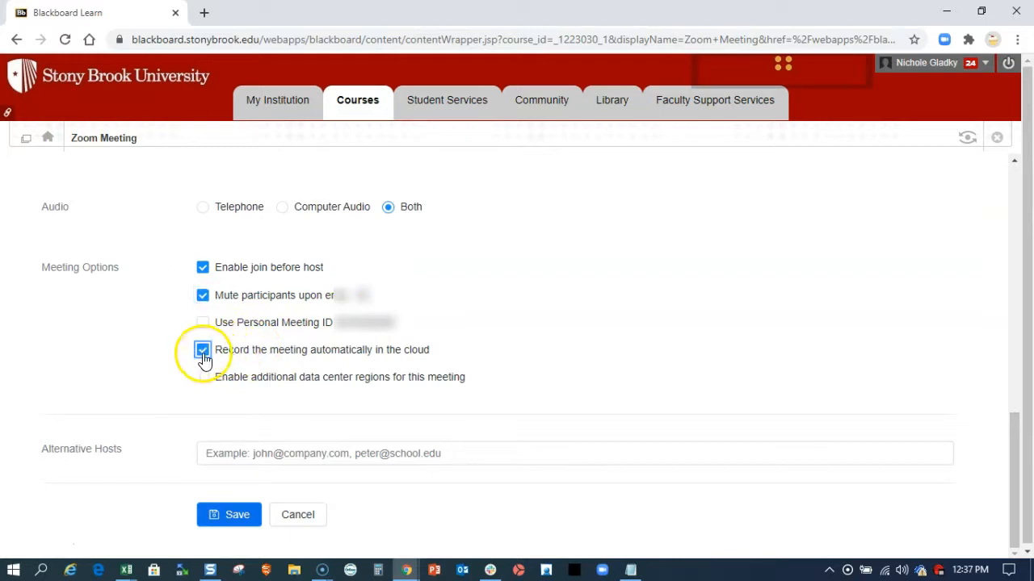
left_click(204, 349)
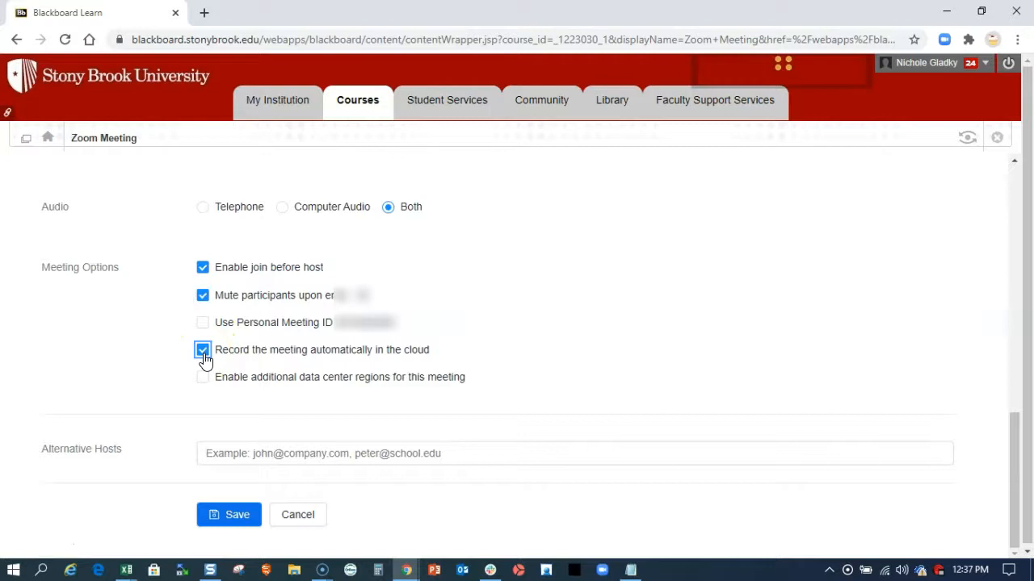
left_click(202, 348)
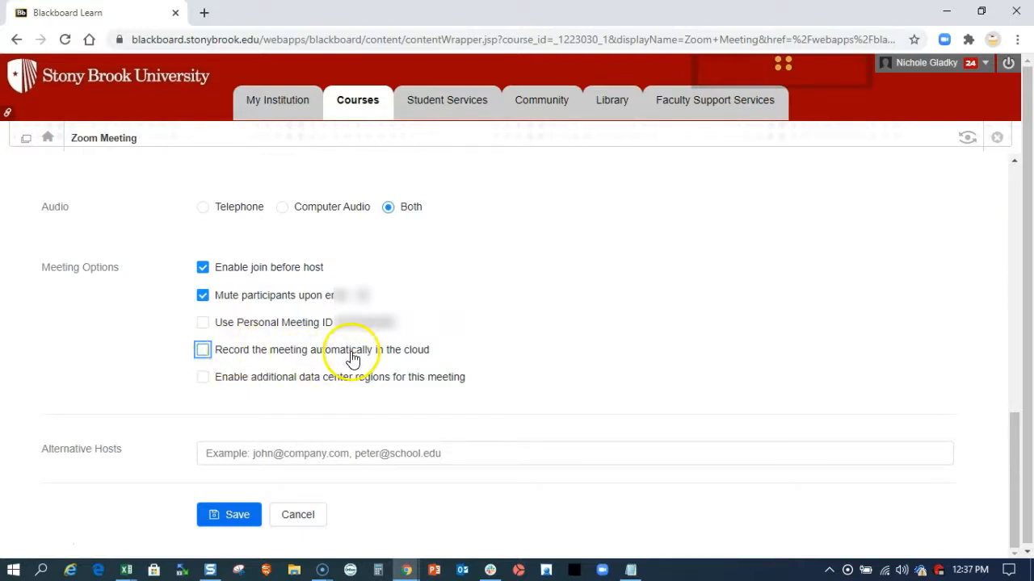
mouse_move(203, 349)
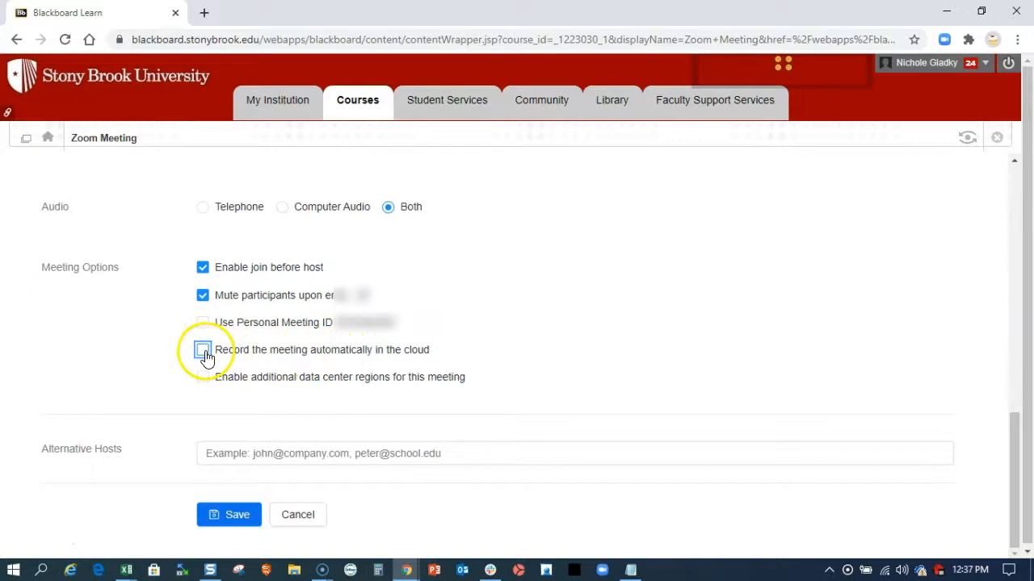
left_click(203, 349)
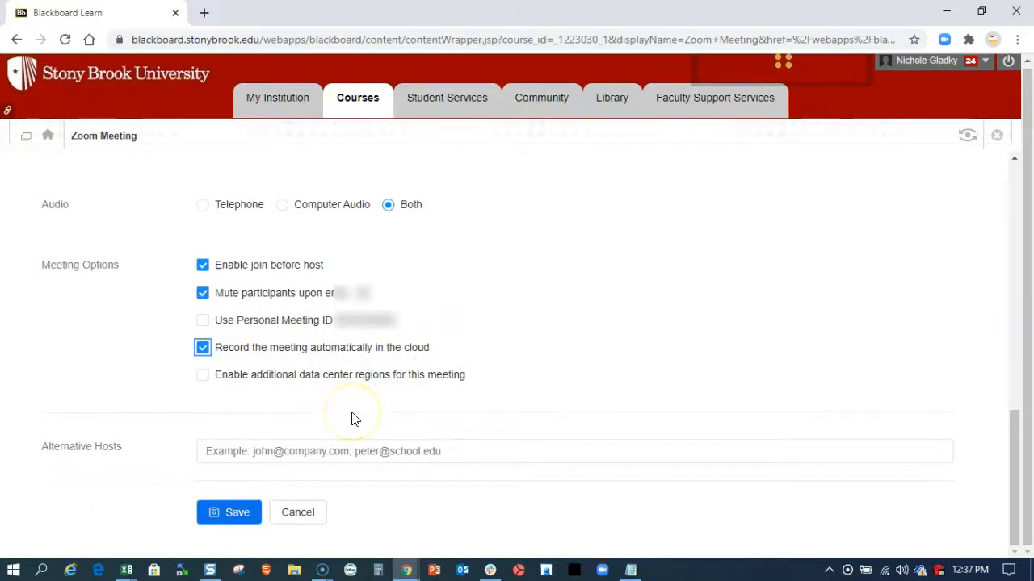
mouse_move(204, 374)
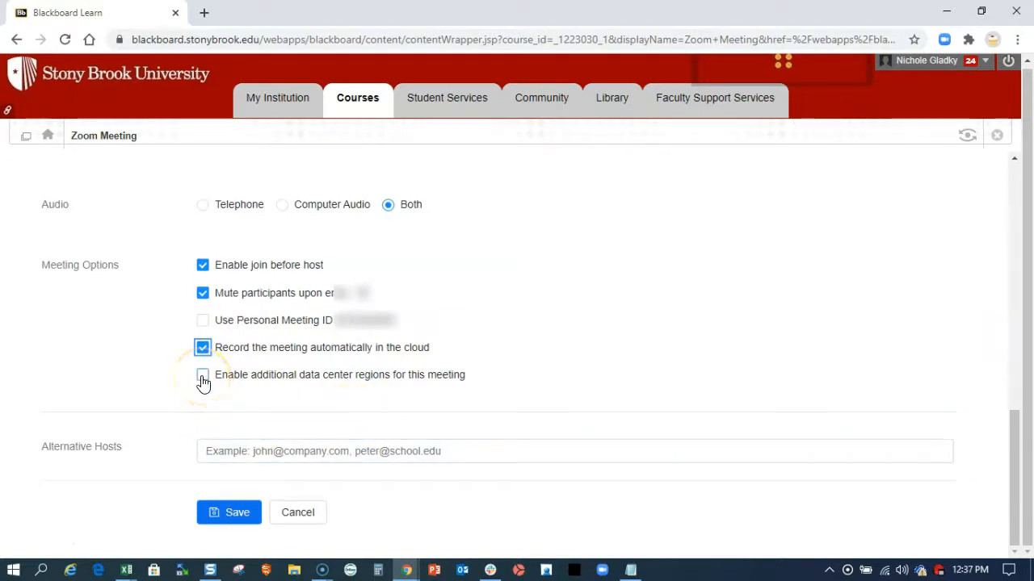
left_click(204, 375)
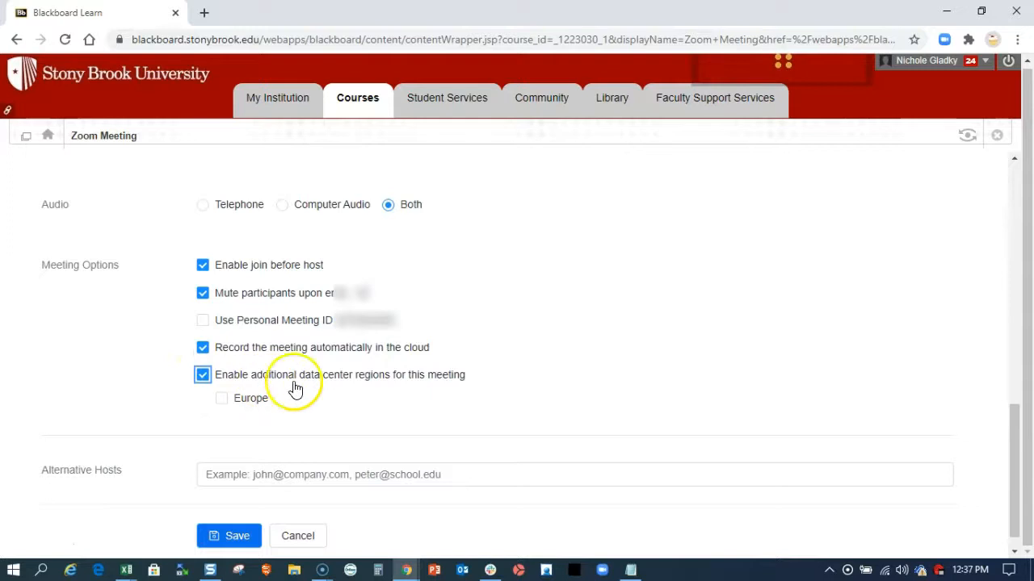
left_click(221, 397)
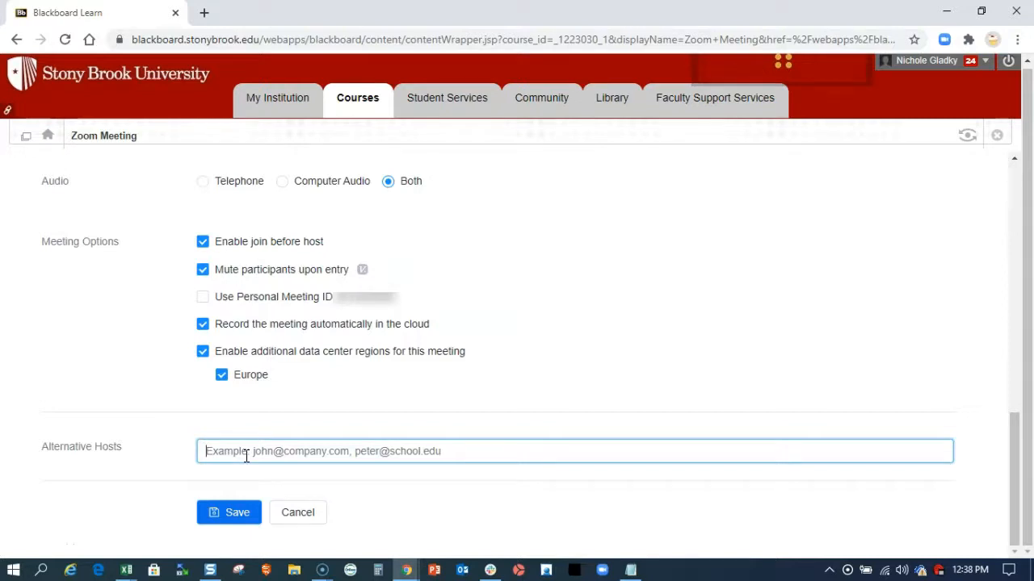
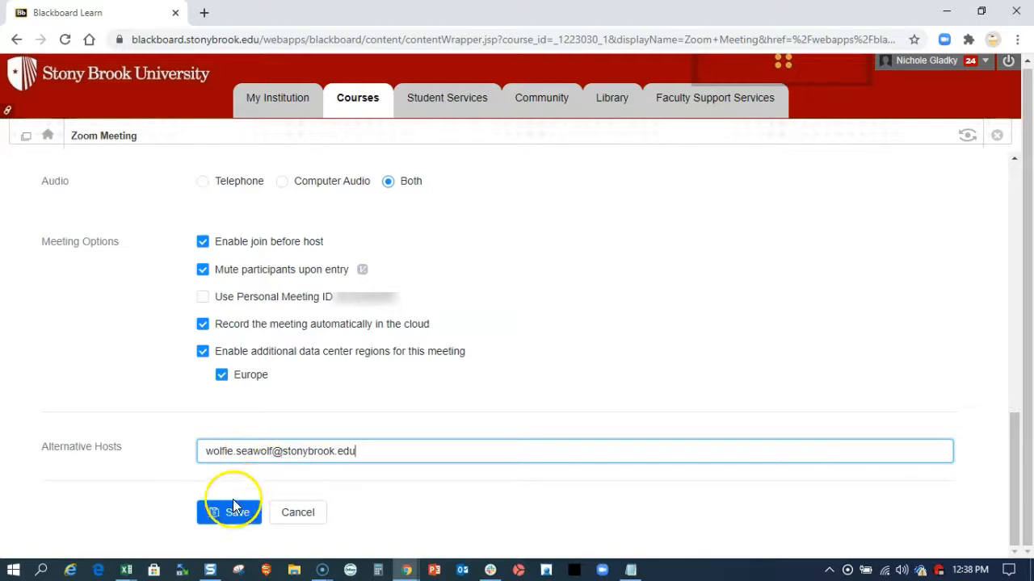
- Attempt to save and dismiss Zoom's not-a-user-in-your-account error
left_click(229, 512)
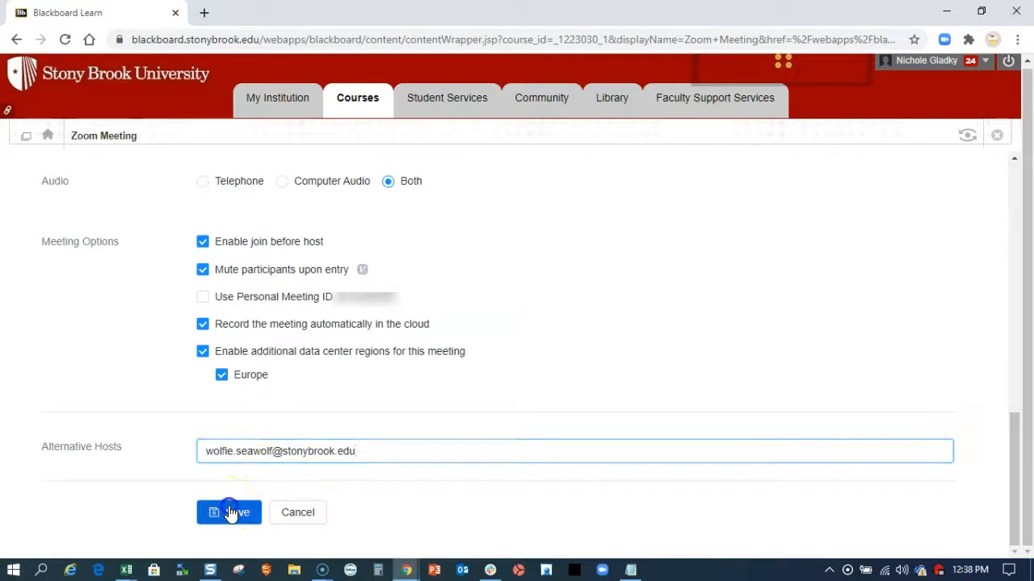
left_click(229, 511)
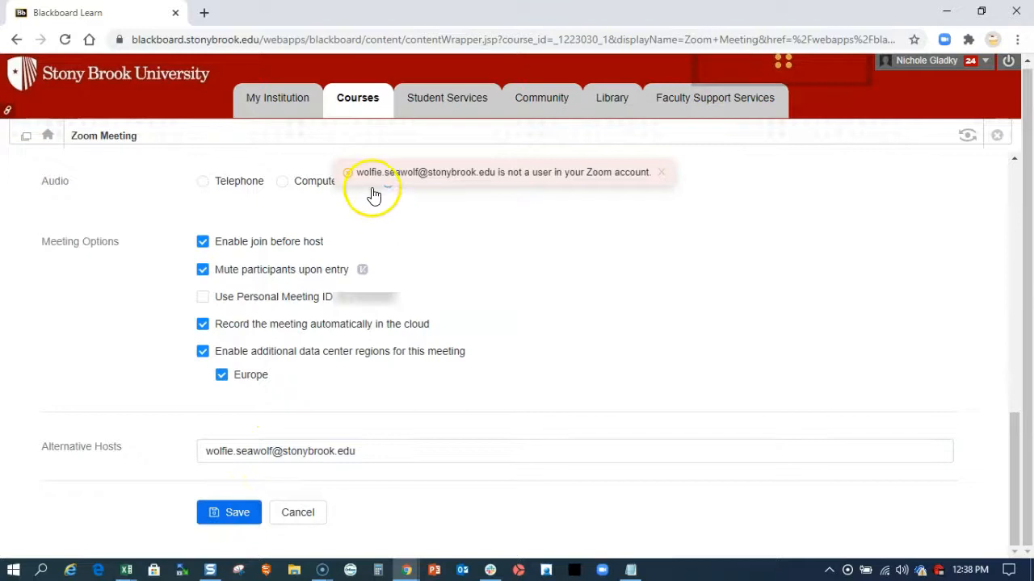
left_click(387, 181)
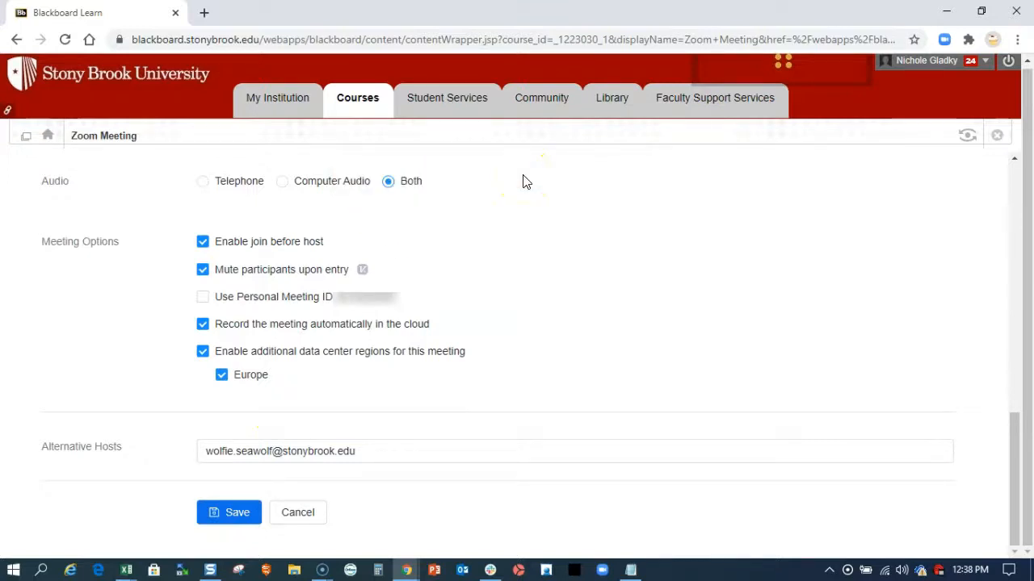
mouse_move(469, 239)
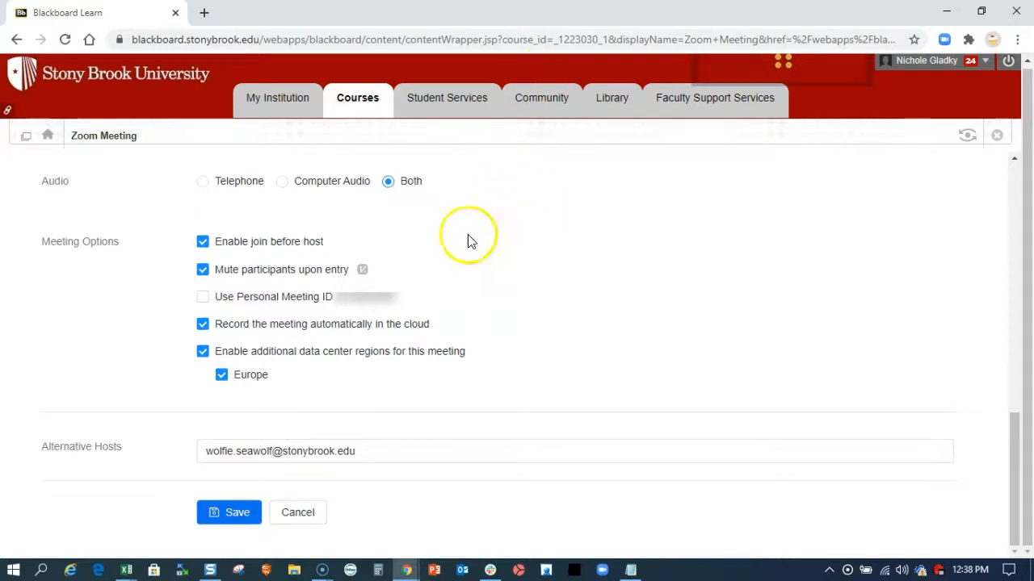
mouse_move(441, 330)
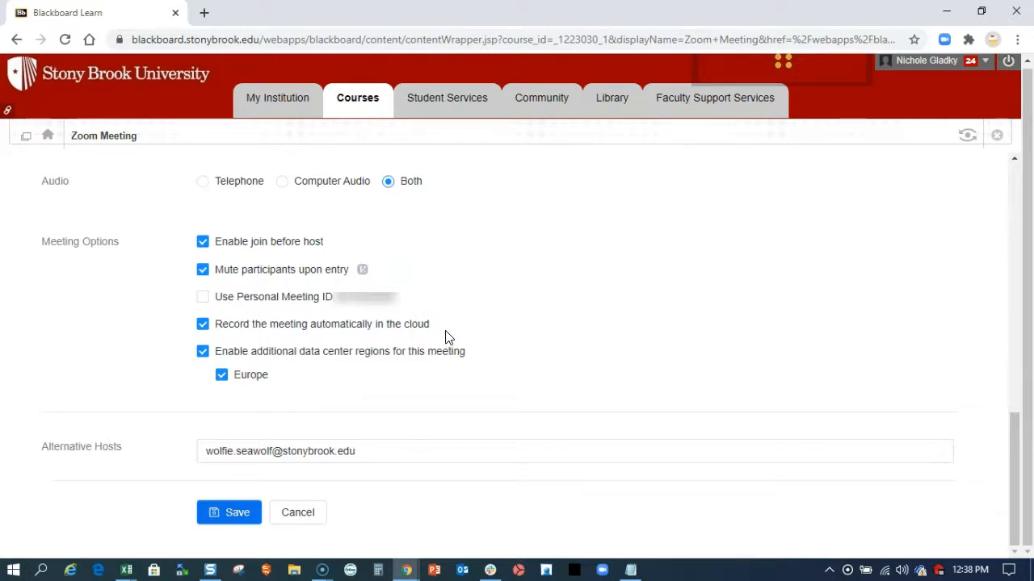
triple_click(281, 451)
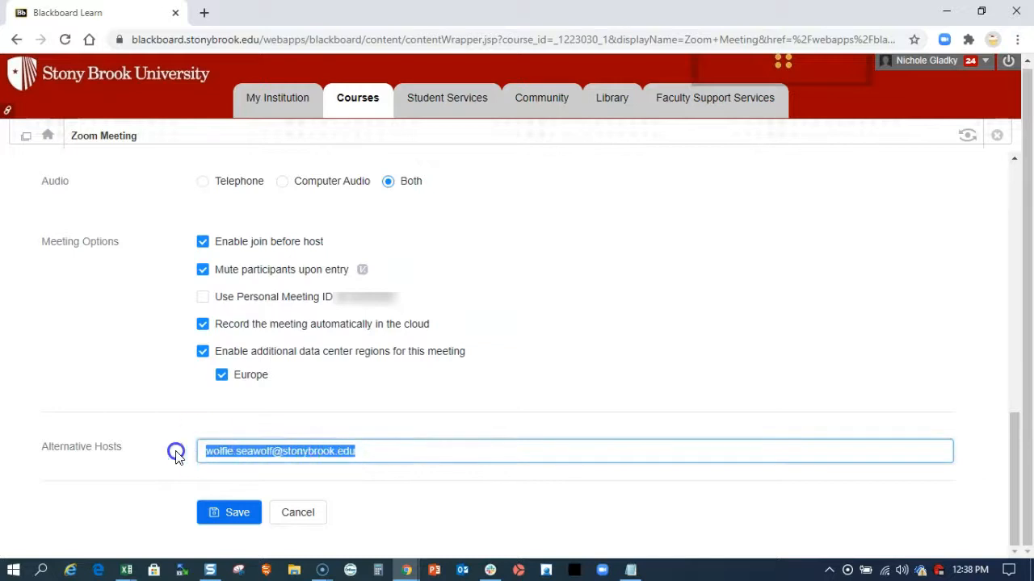
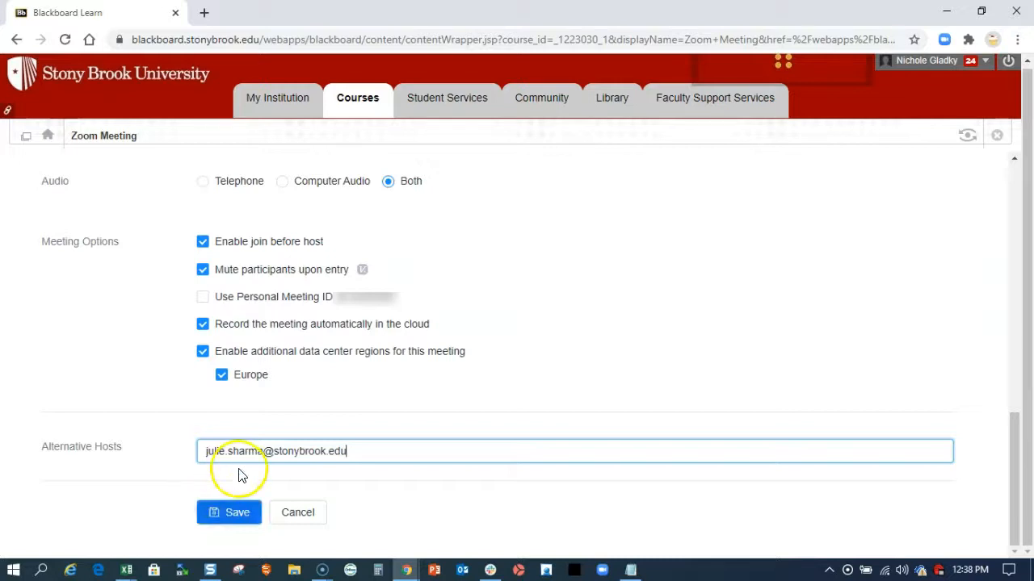
left_click(229, 512)
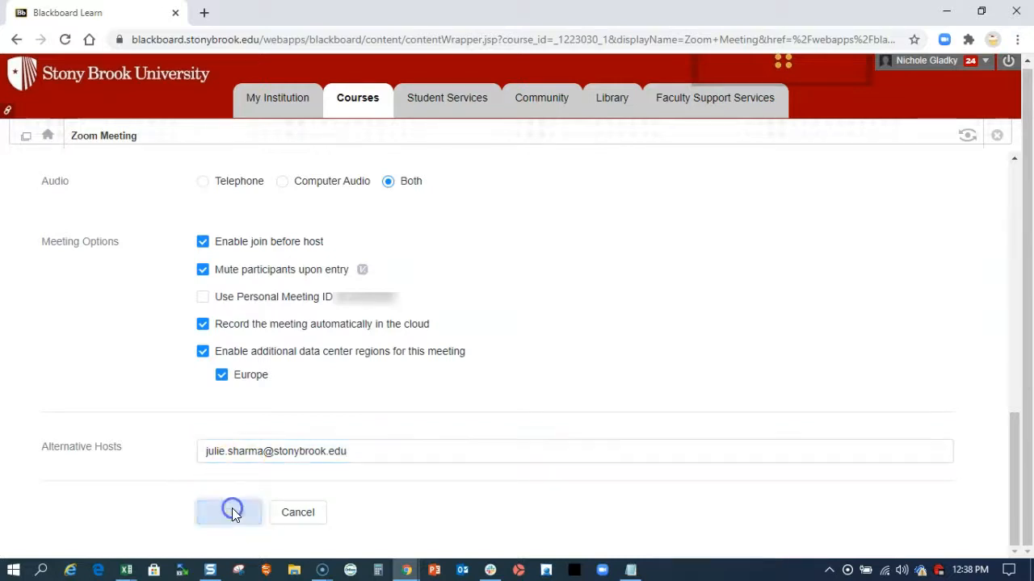
left_click(229, 512)
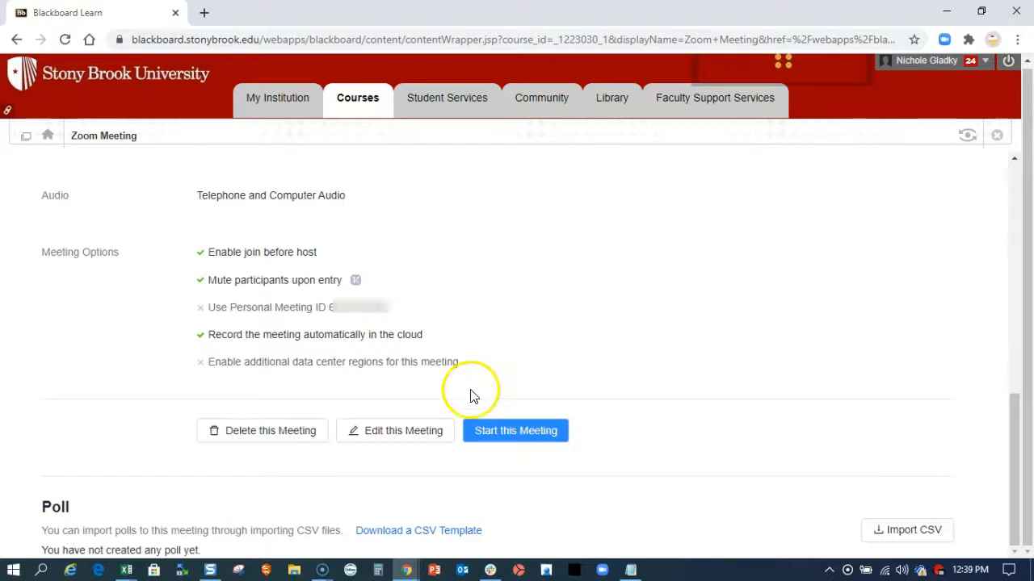
mouse_move(562, 368)
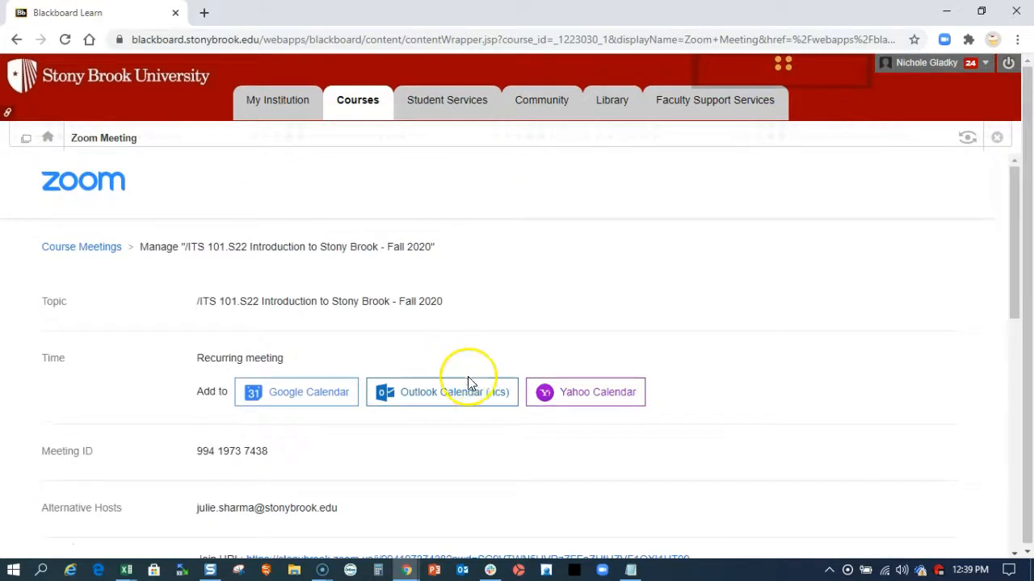
- Return via the Course Meetings breadcrumb to the list showing the saved recurring meeting
scroll("down", 3)
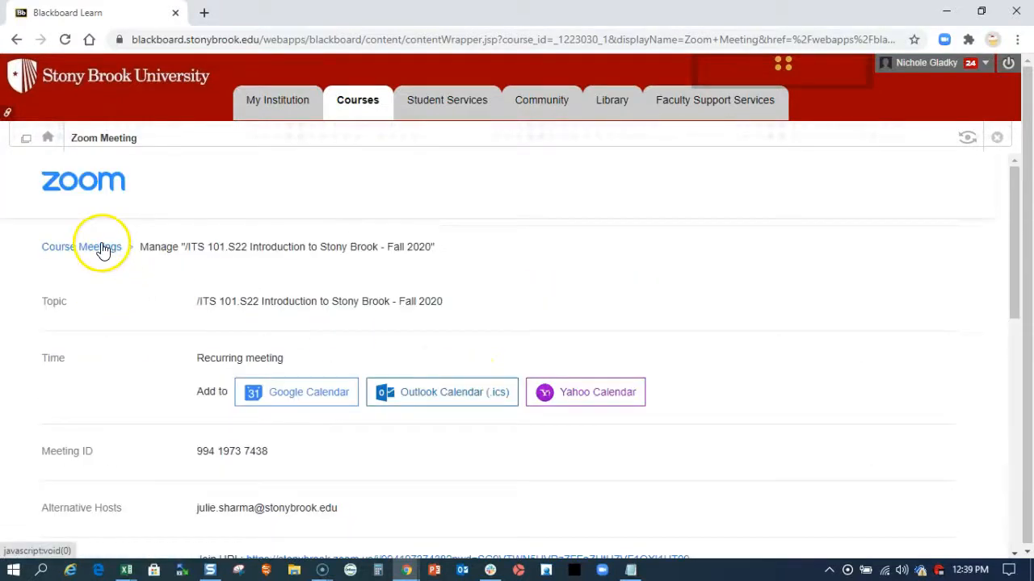
left_click(100, 246)
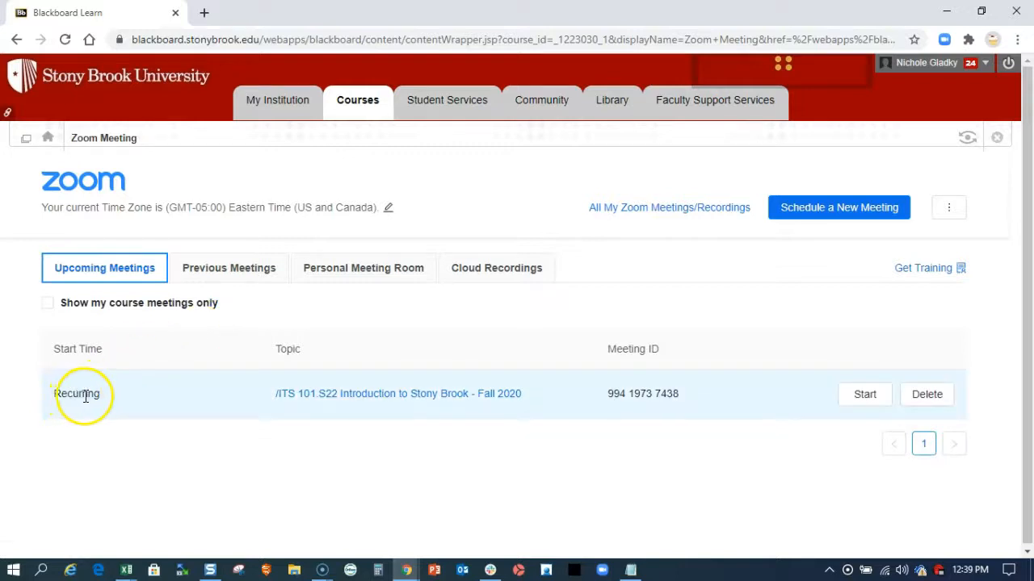
mouse_move(347, 401)
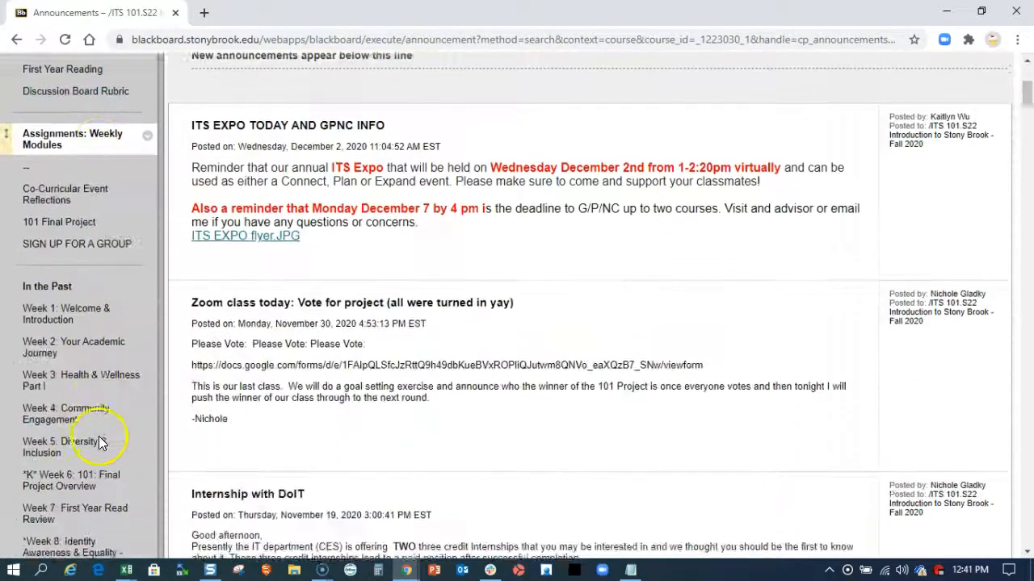
- Review the Zoom Meeting course-menu link's options and leave the link visible
scroll("down", 3)
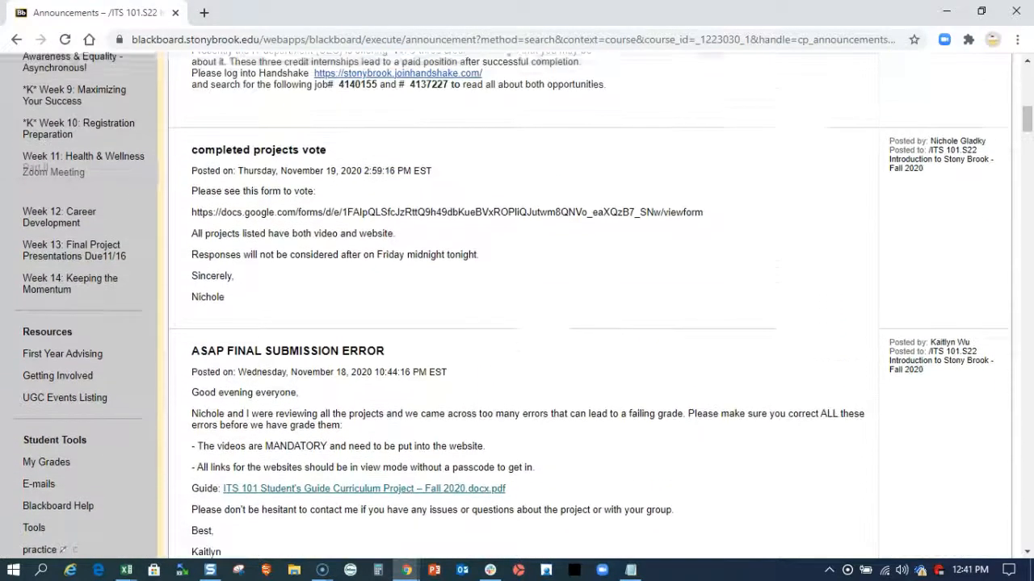
scroll("up", 3)
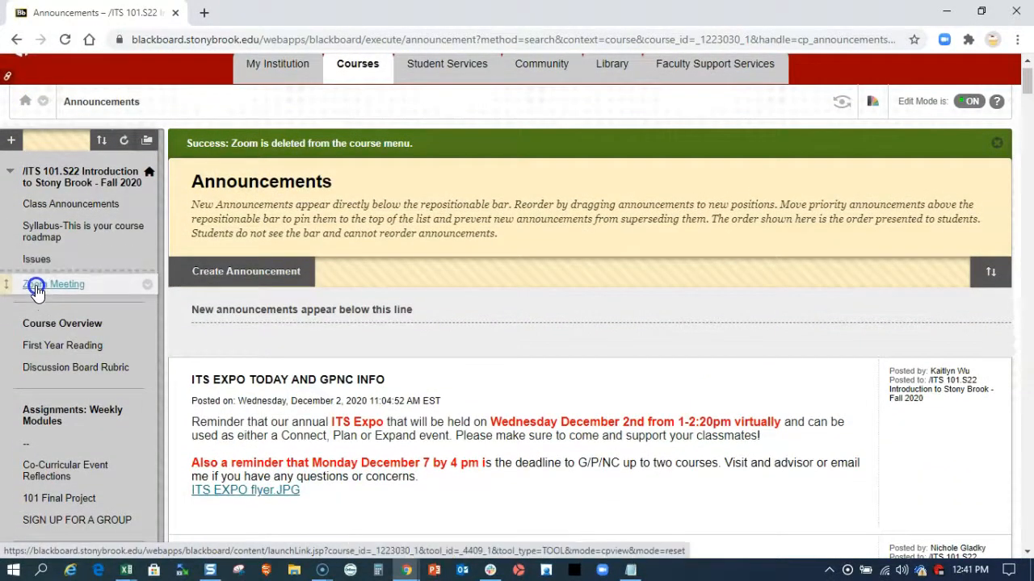
left_click(151, 288)
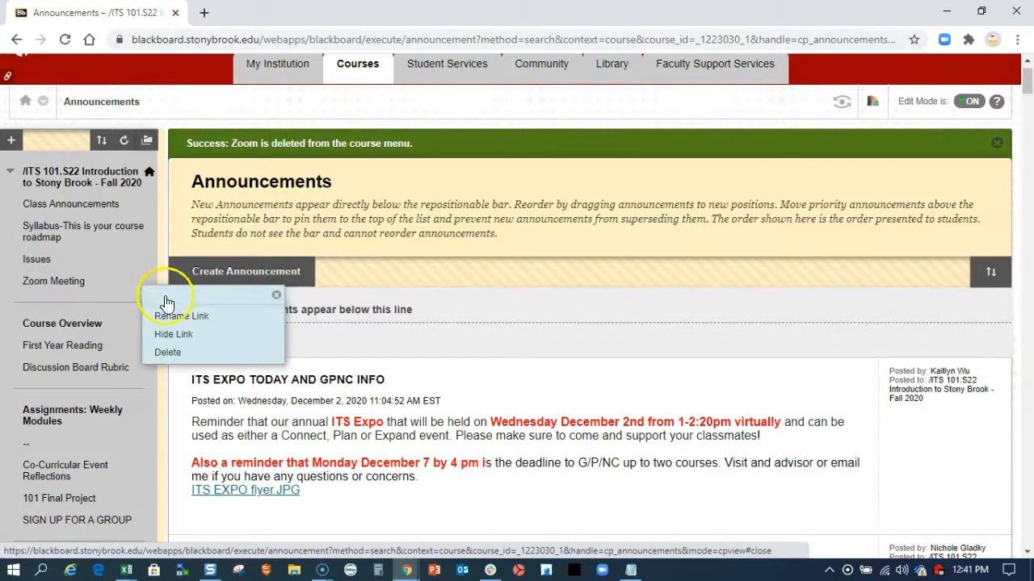
left_click(173, 333)
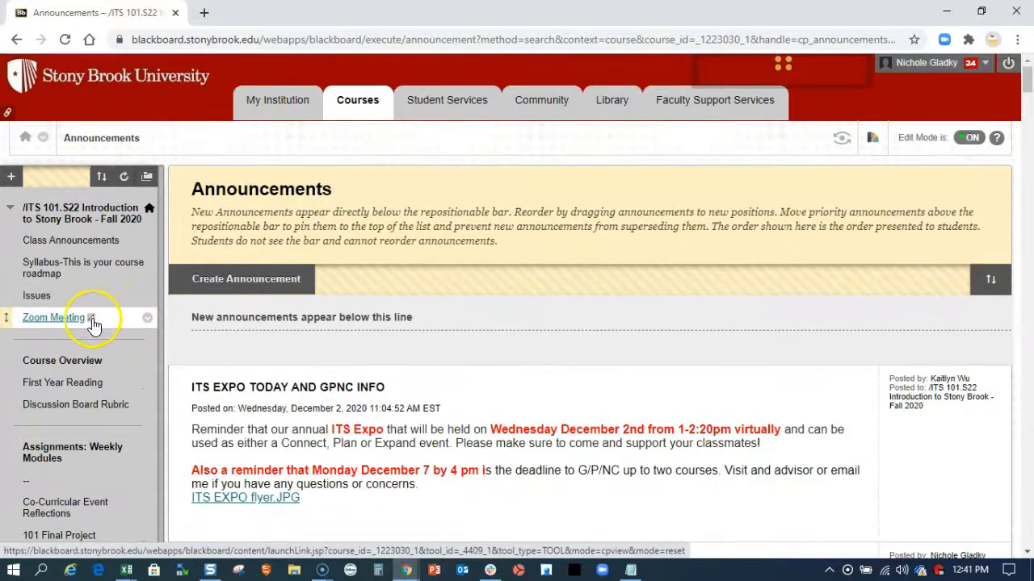
left_click(145, 316)
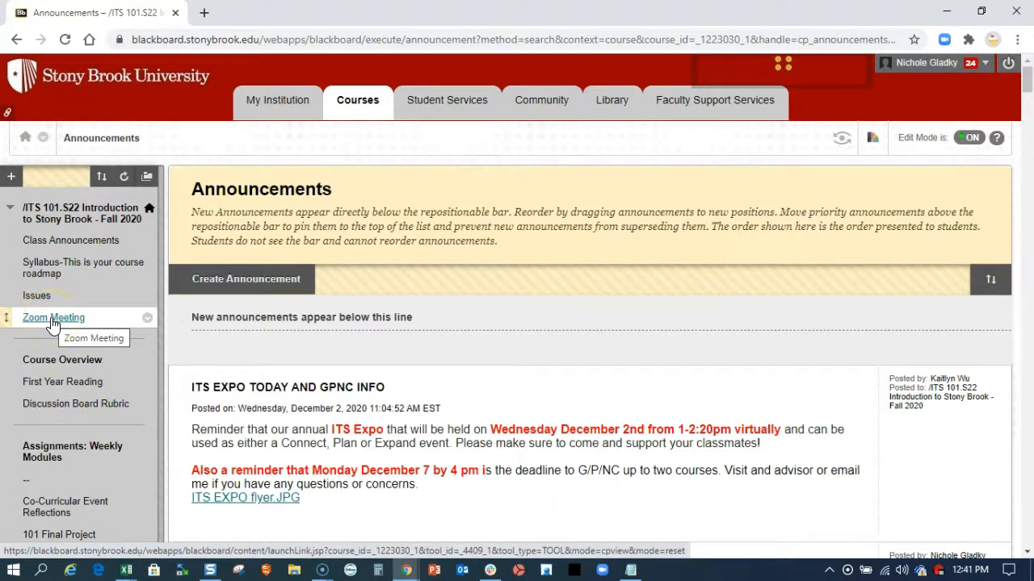
- Reopen Zoom Meeting from the course menu and list the three past cloud recordings
left_click(54, 316)
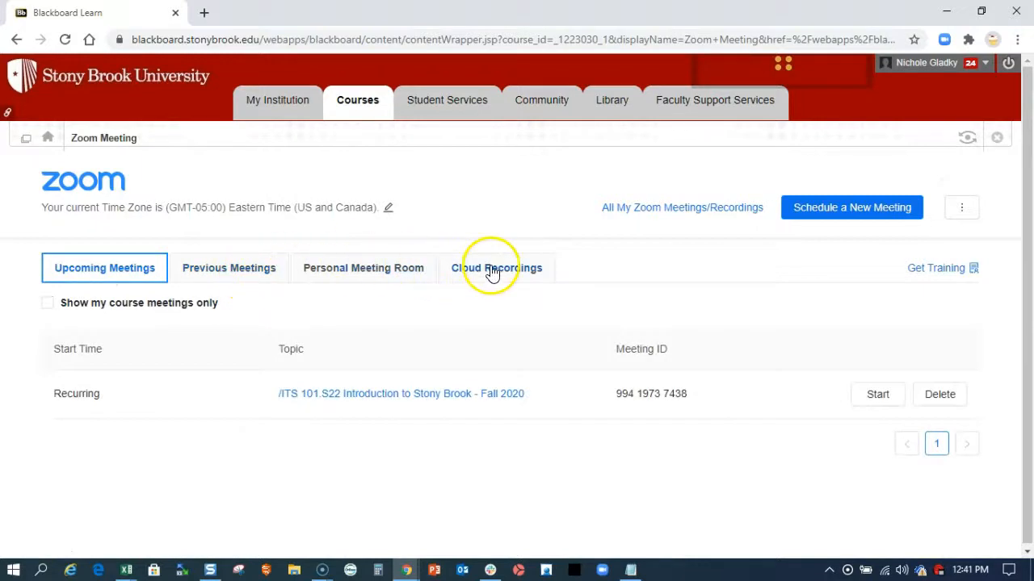
left_click(496, 269)
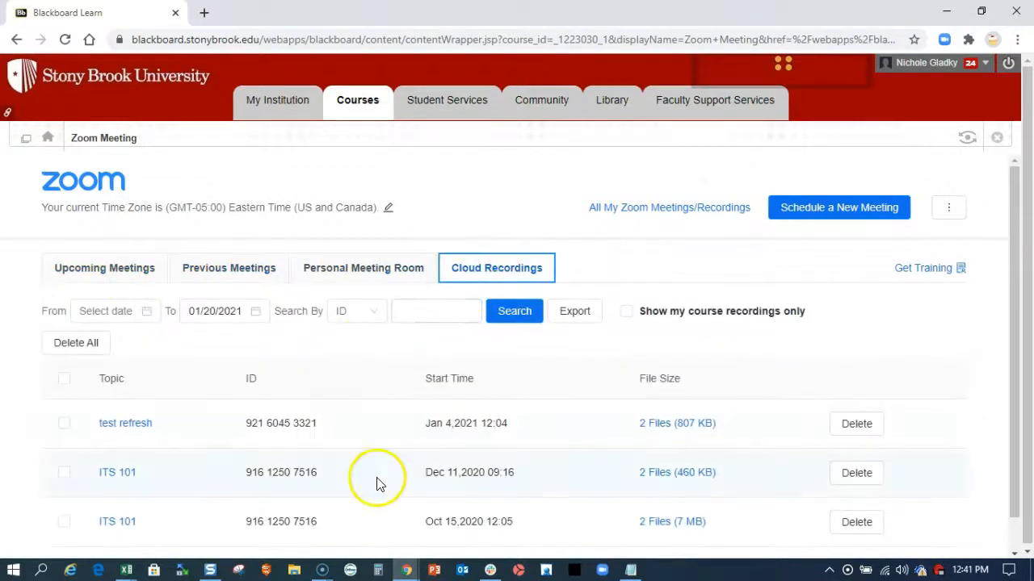